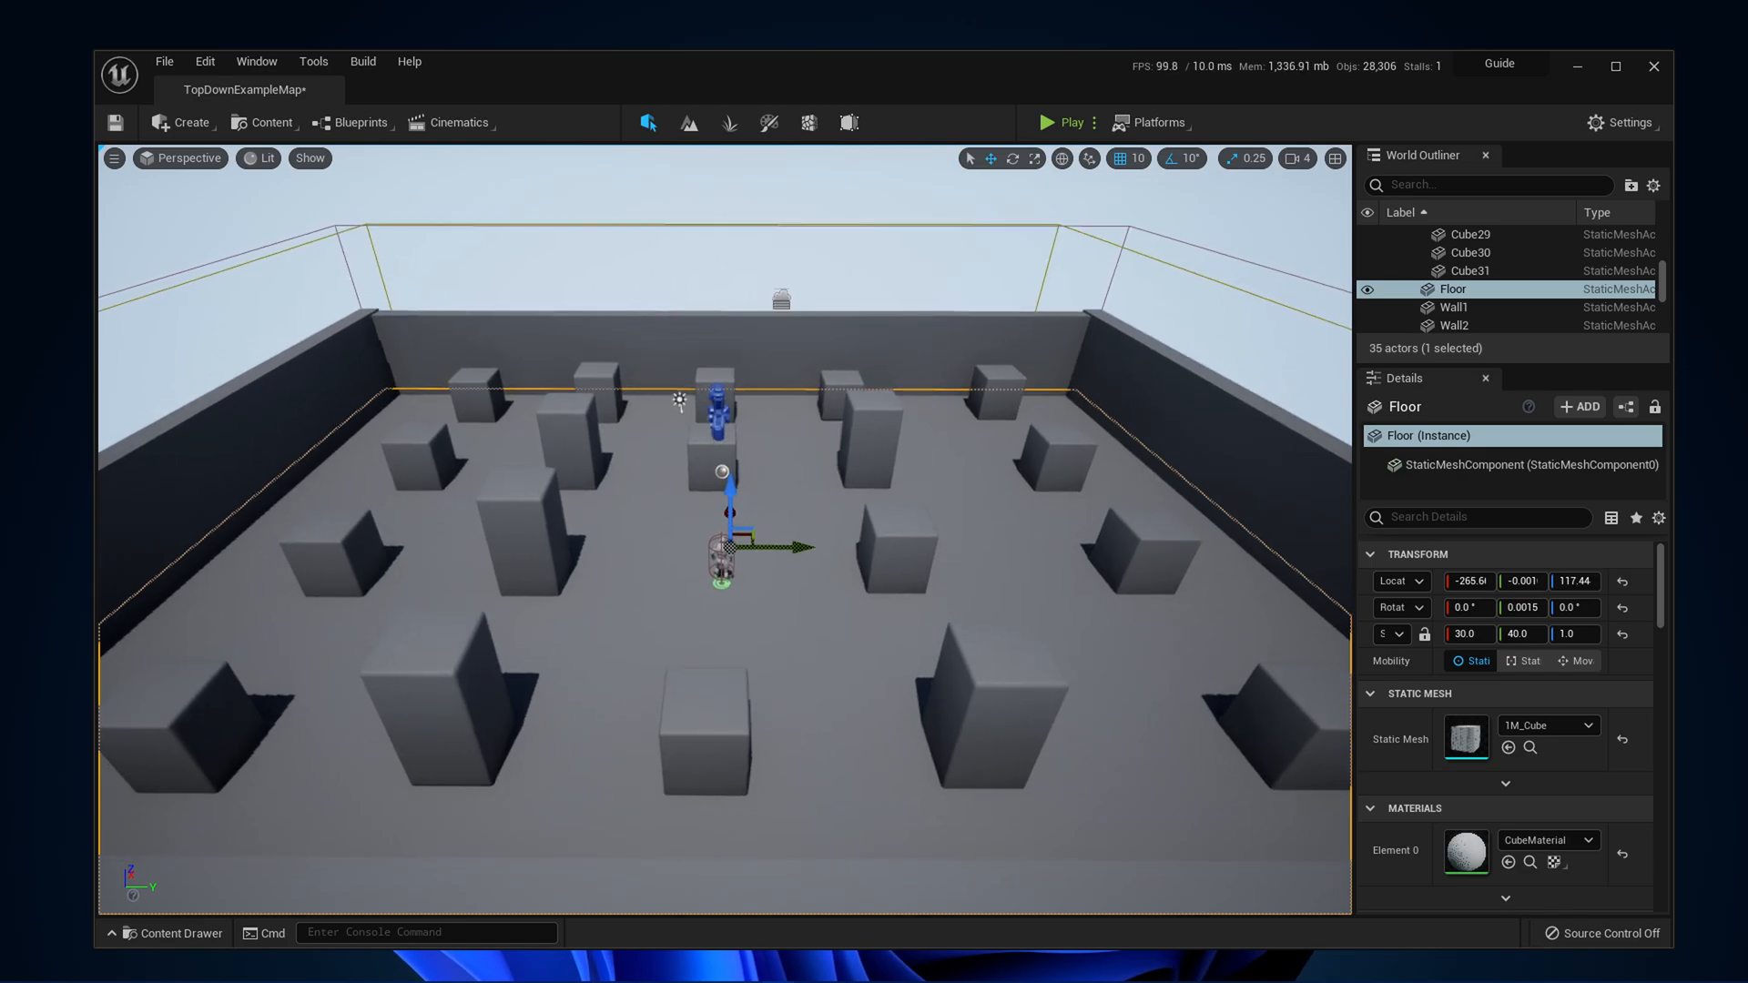
- Open Editor Preferences from the Edit menu to reach the Appearance settings
{"action": "left_click", "coordinate": [204, 61]}
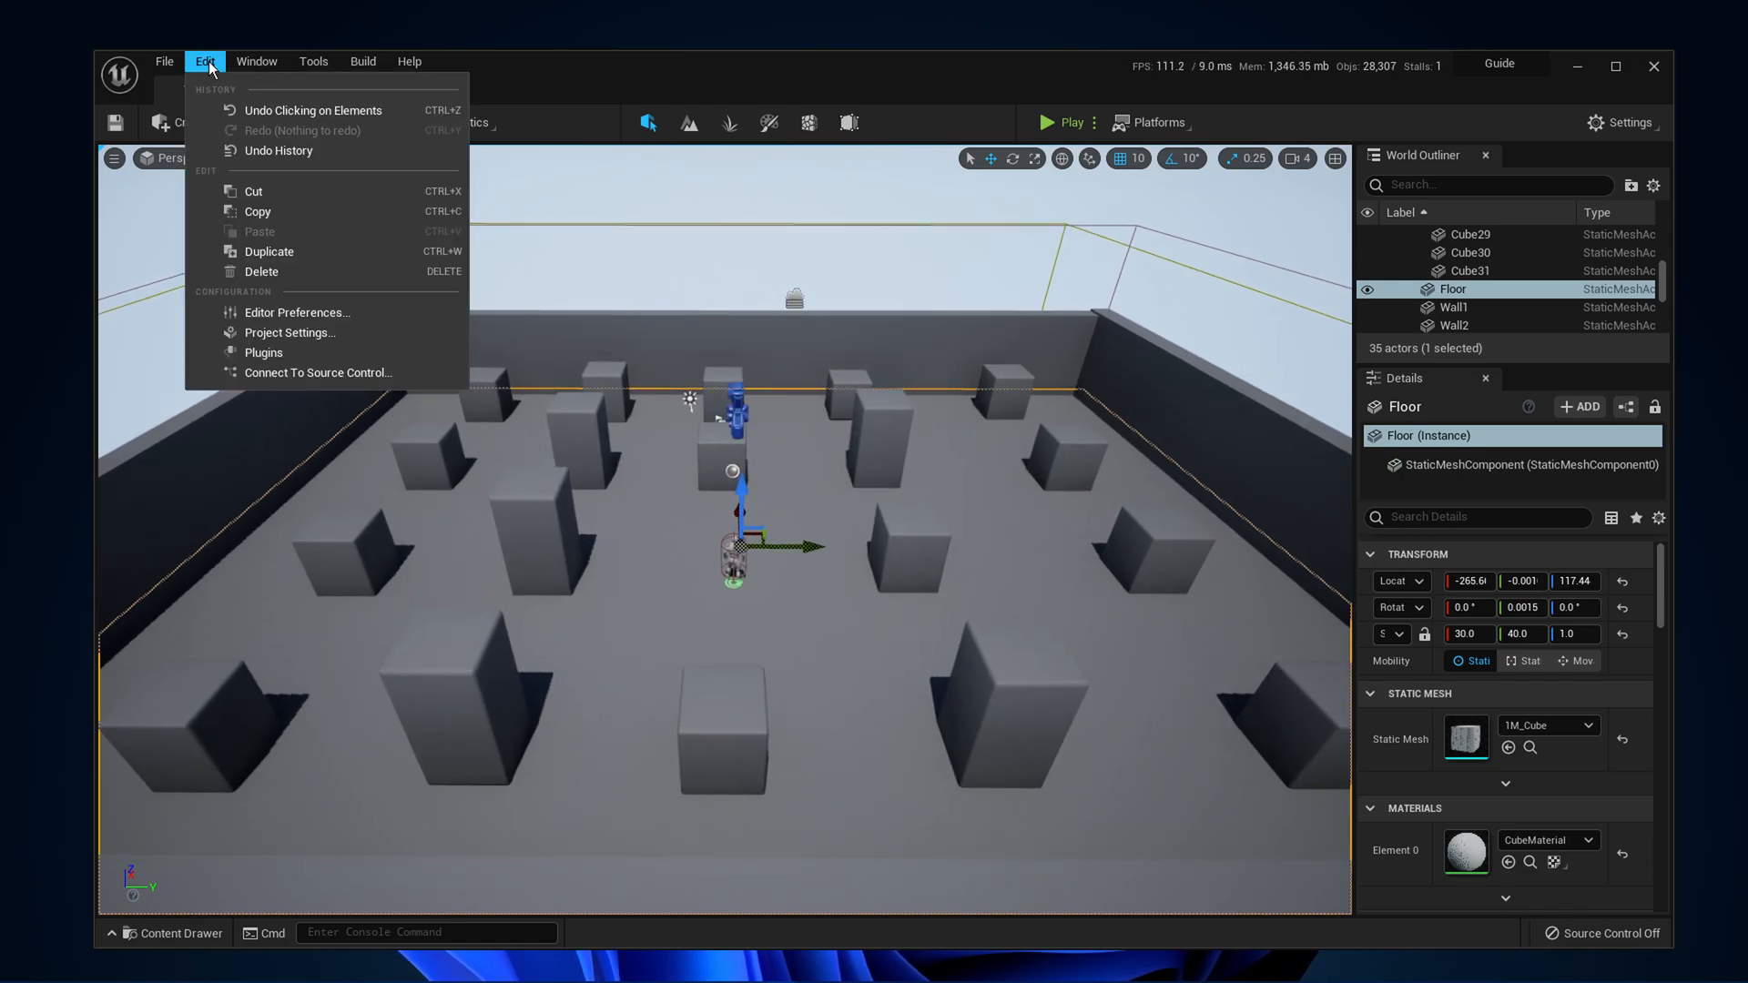
{"action": "left_click", "coordinate": [297, 312]}
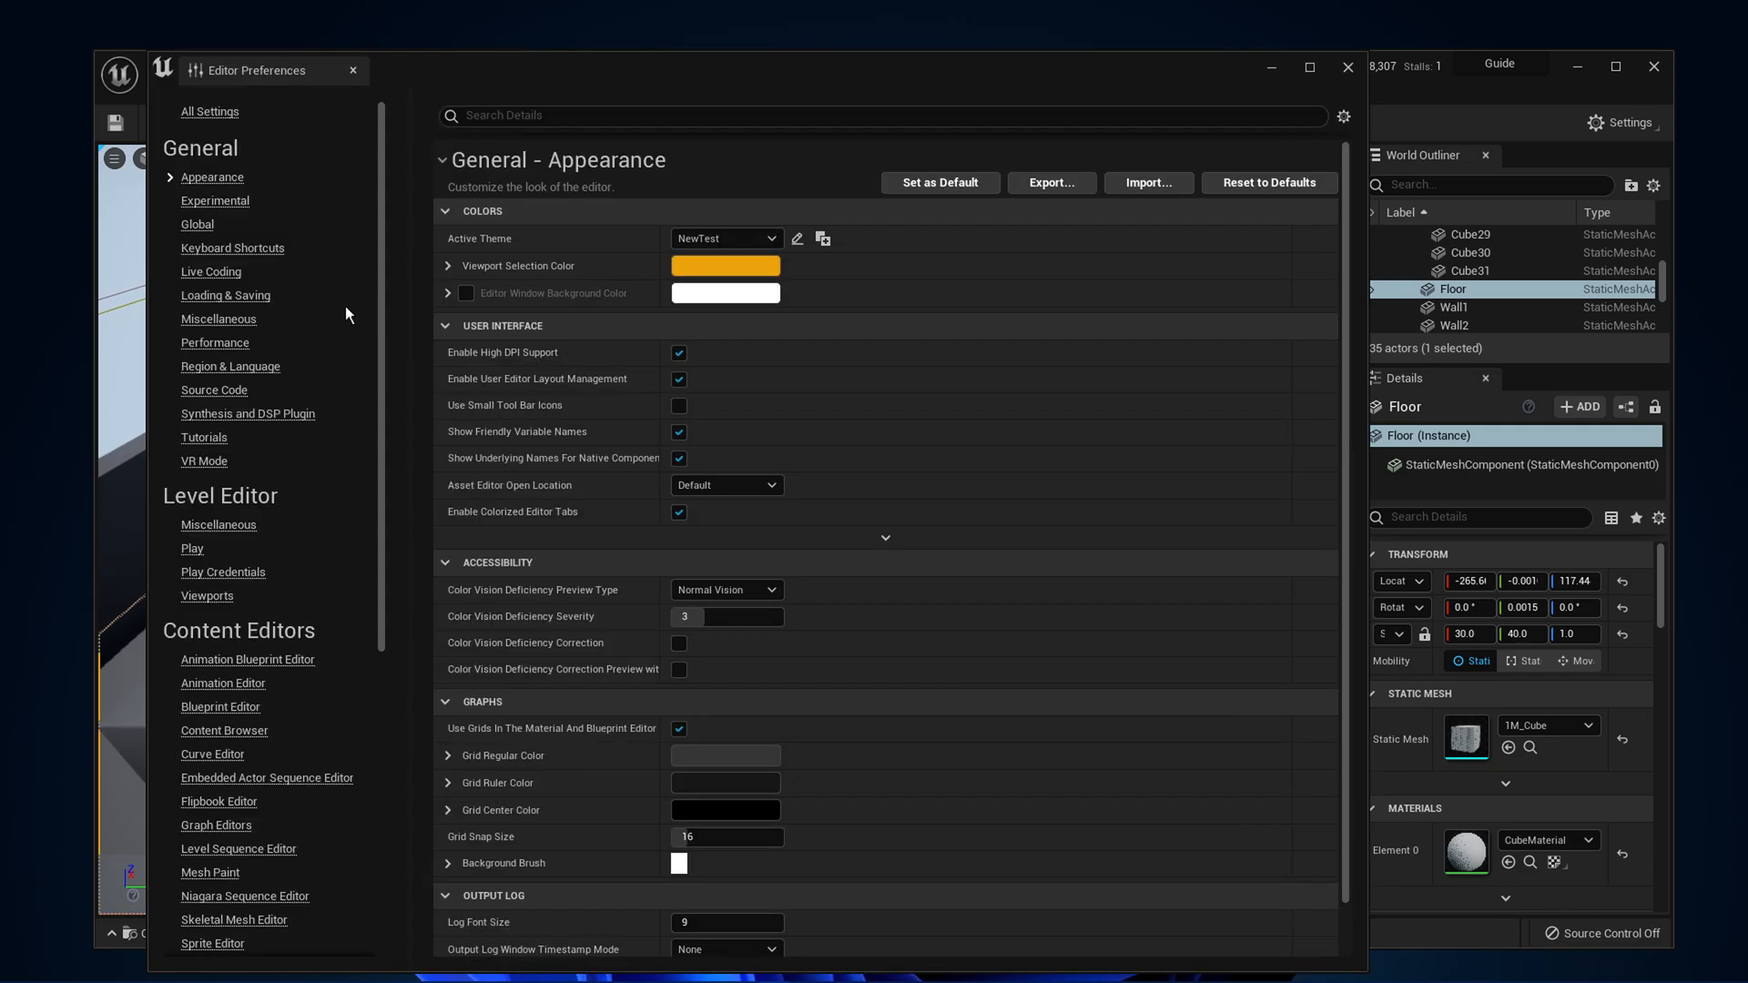
{"action": "mouse_move", "coordinate": [212, 177]}
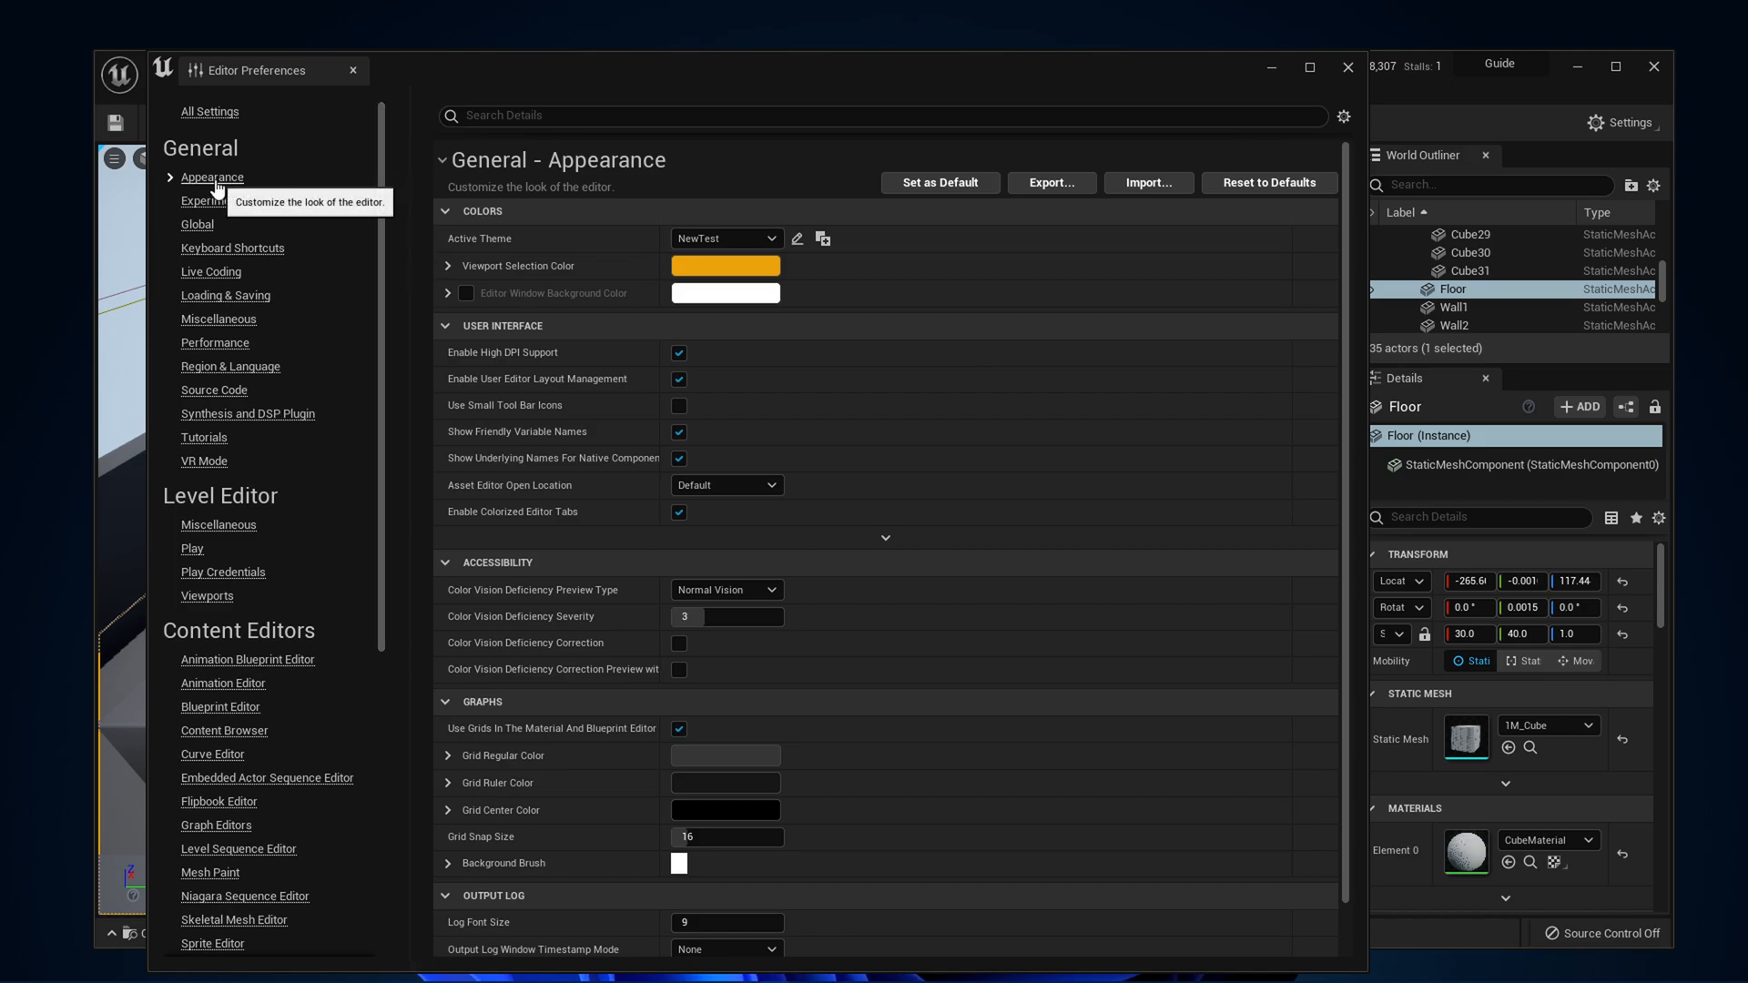
{"action": "mouse_move", "coordinate": [495, 78]}
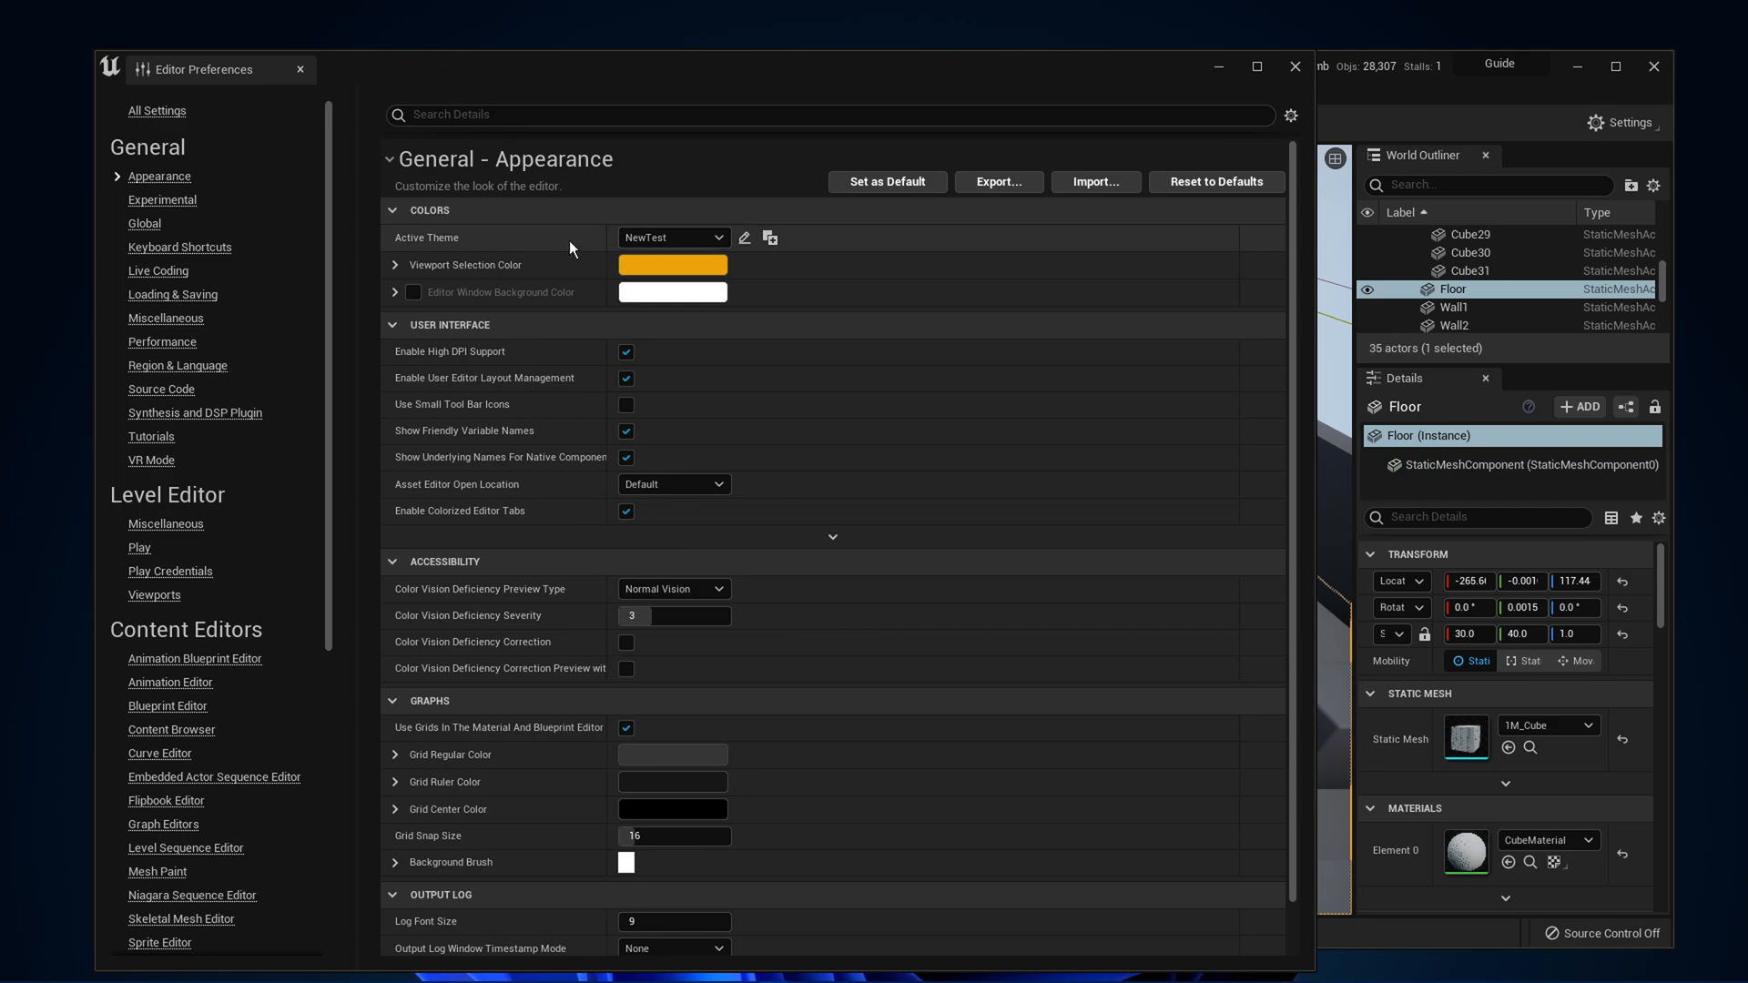
{"action": "mouse_move", "coordinate": [429, 246]}
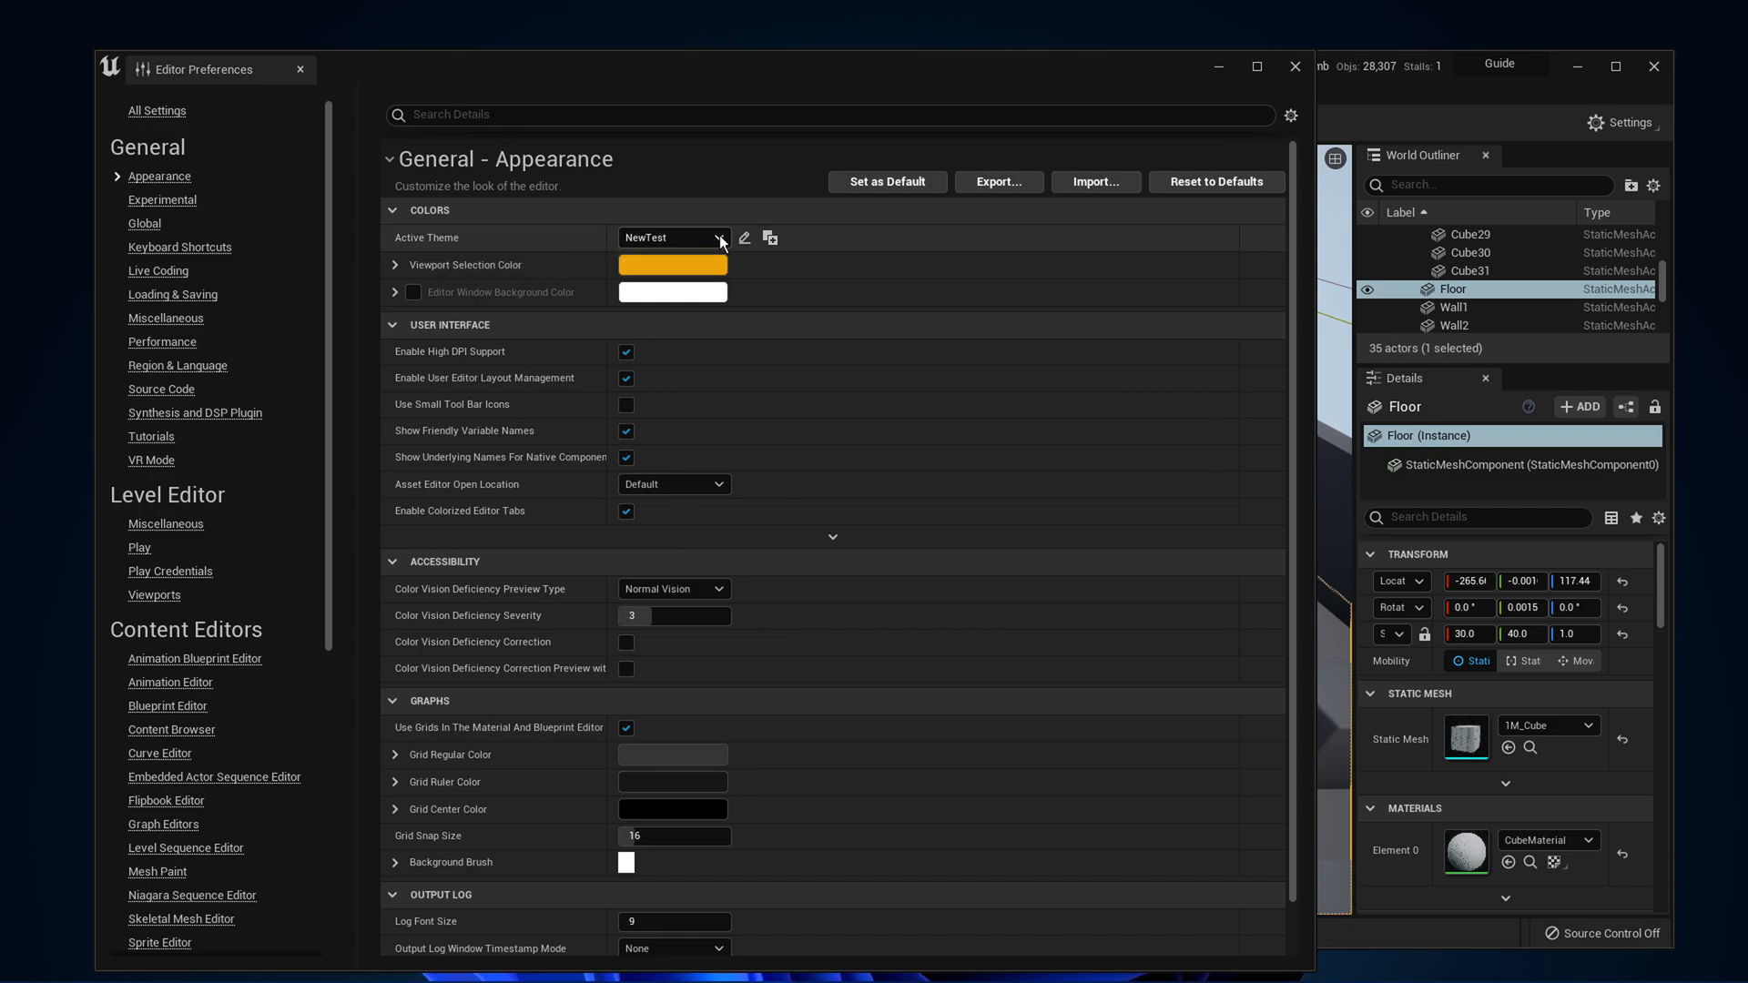
- Open the NewTest theme in the Theme Editor, inspect Black's values, and browse the colour list
{"action": "left_click", "coordinate": [745, 238]}
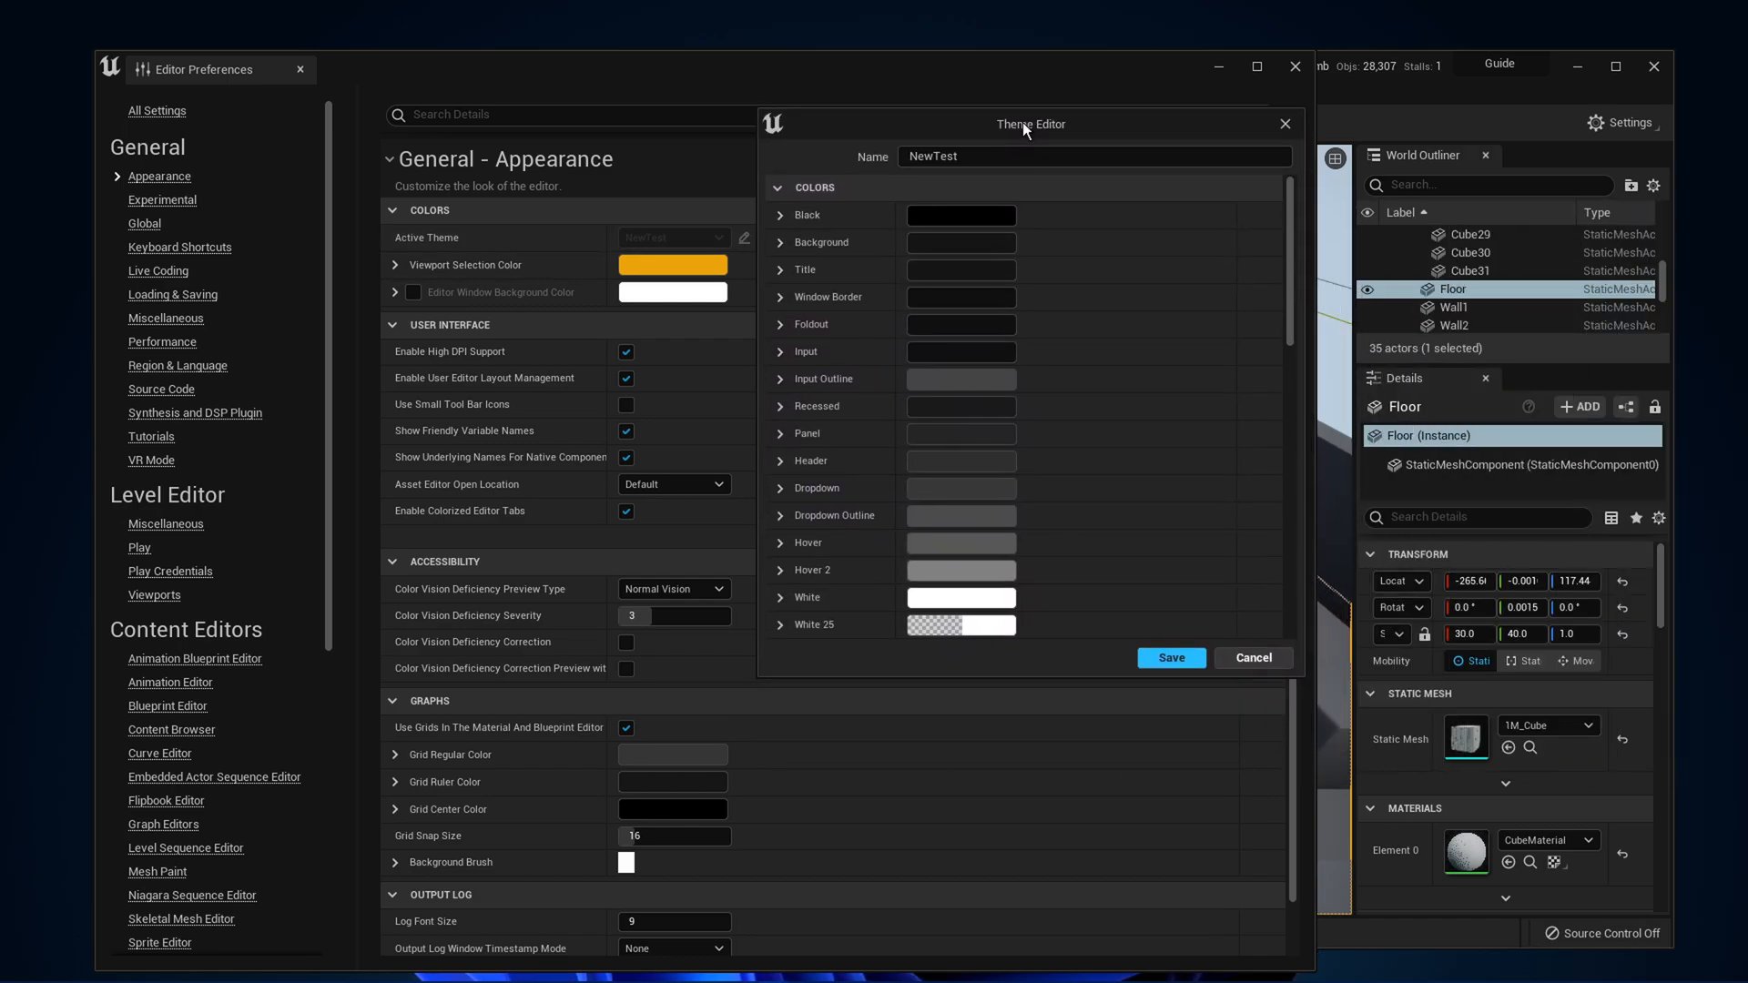
{"action": "left_click", "coordinate": [776, 214]}
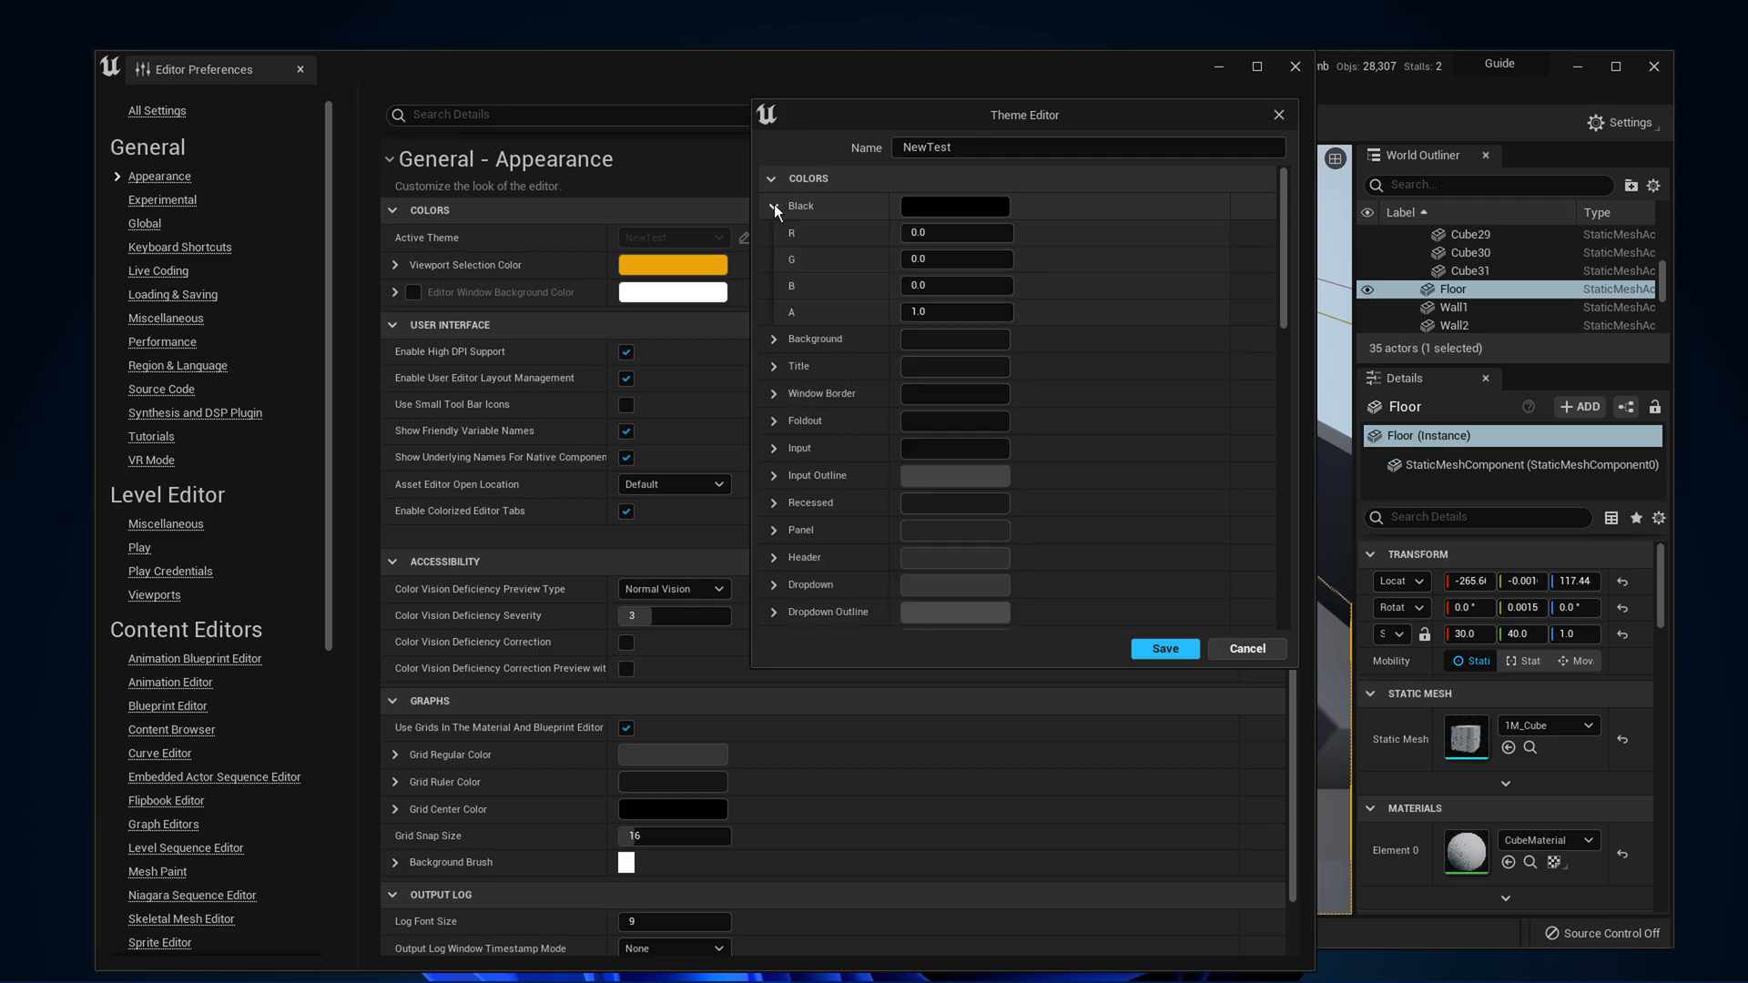
{"action": "left_click", "coordinate": [774, 205]}
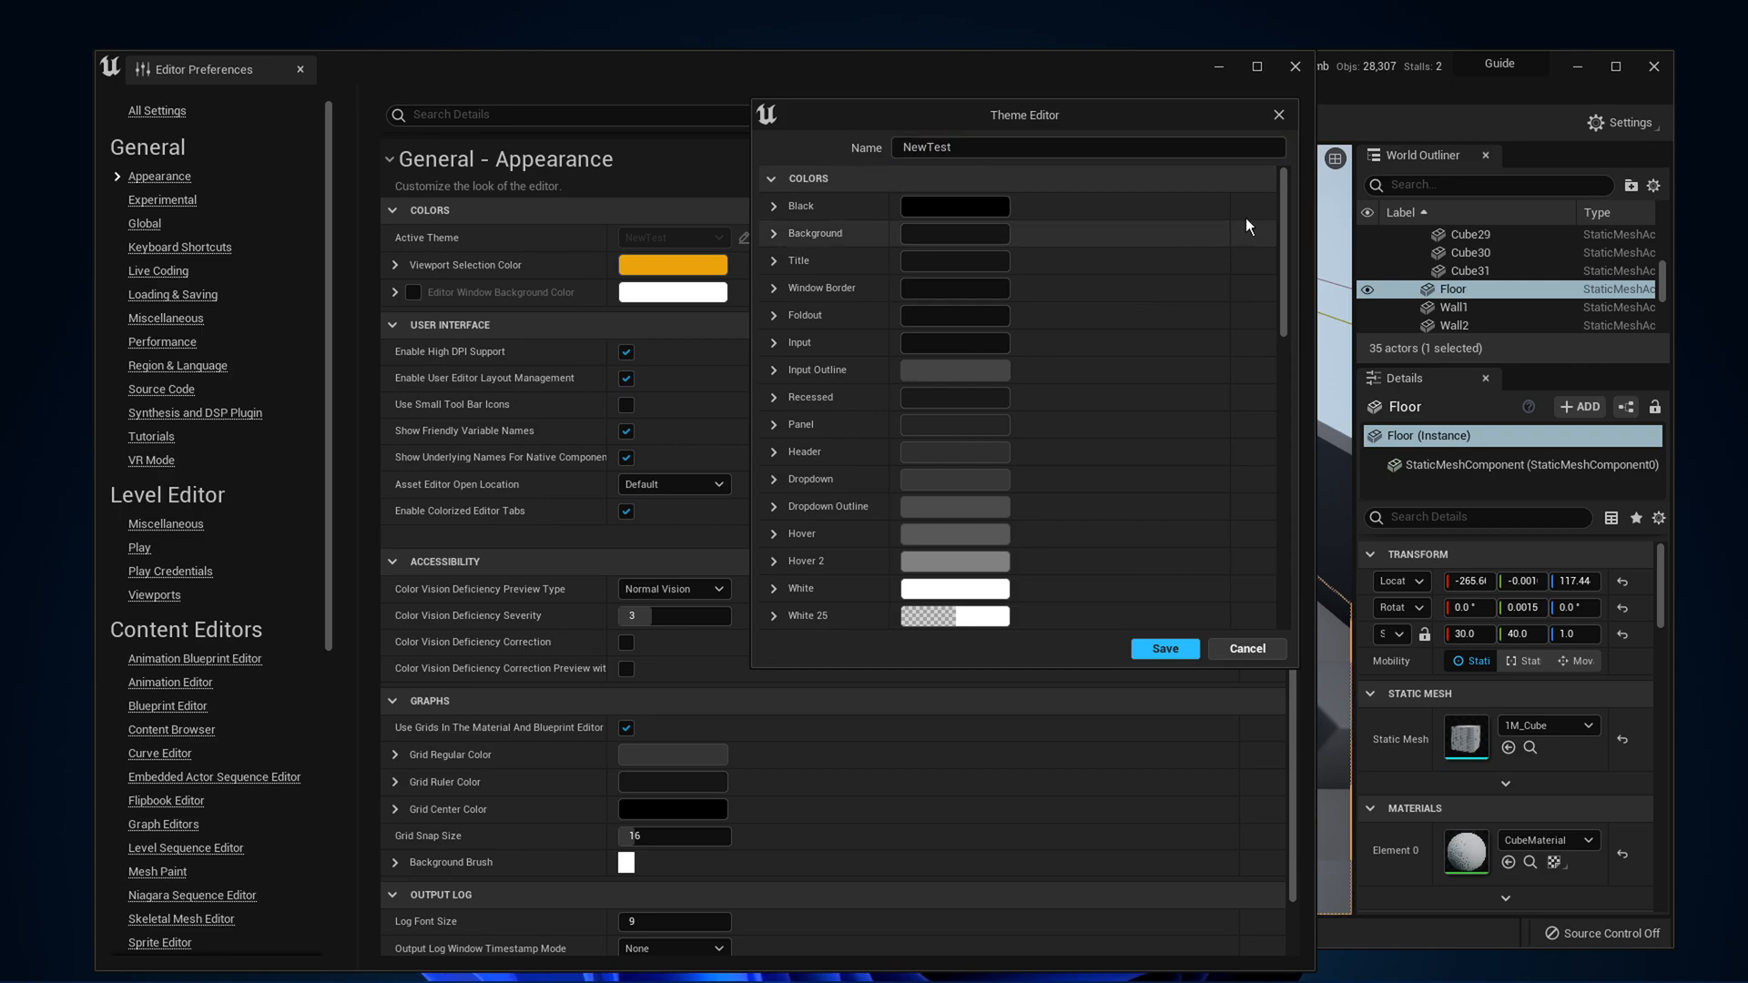
{"action": "scroll", "scroll_direction": "down", "scroll_amount": 3}
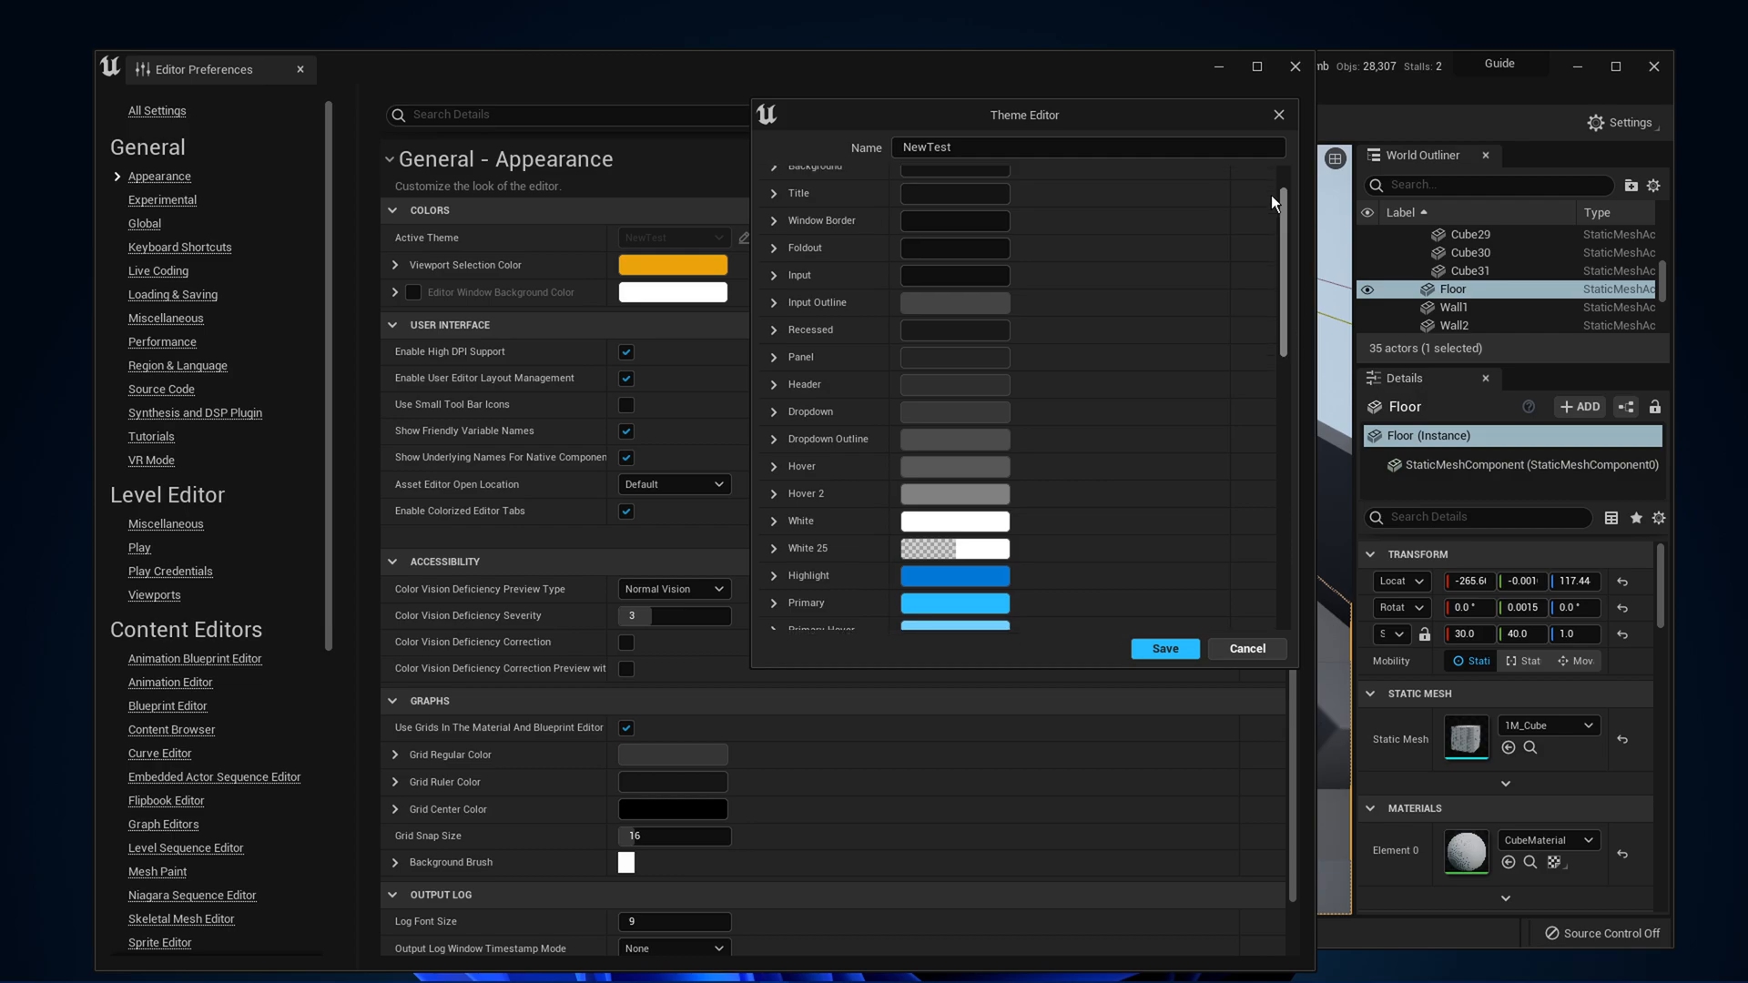
{"action": "left_click", "coordinate": [774, 413]}
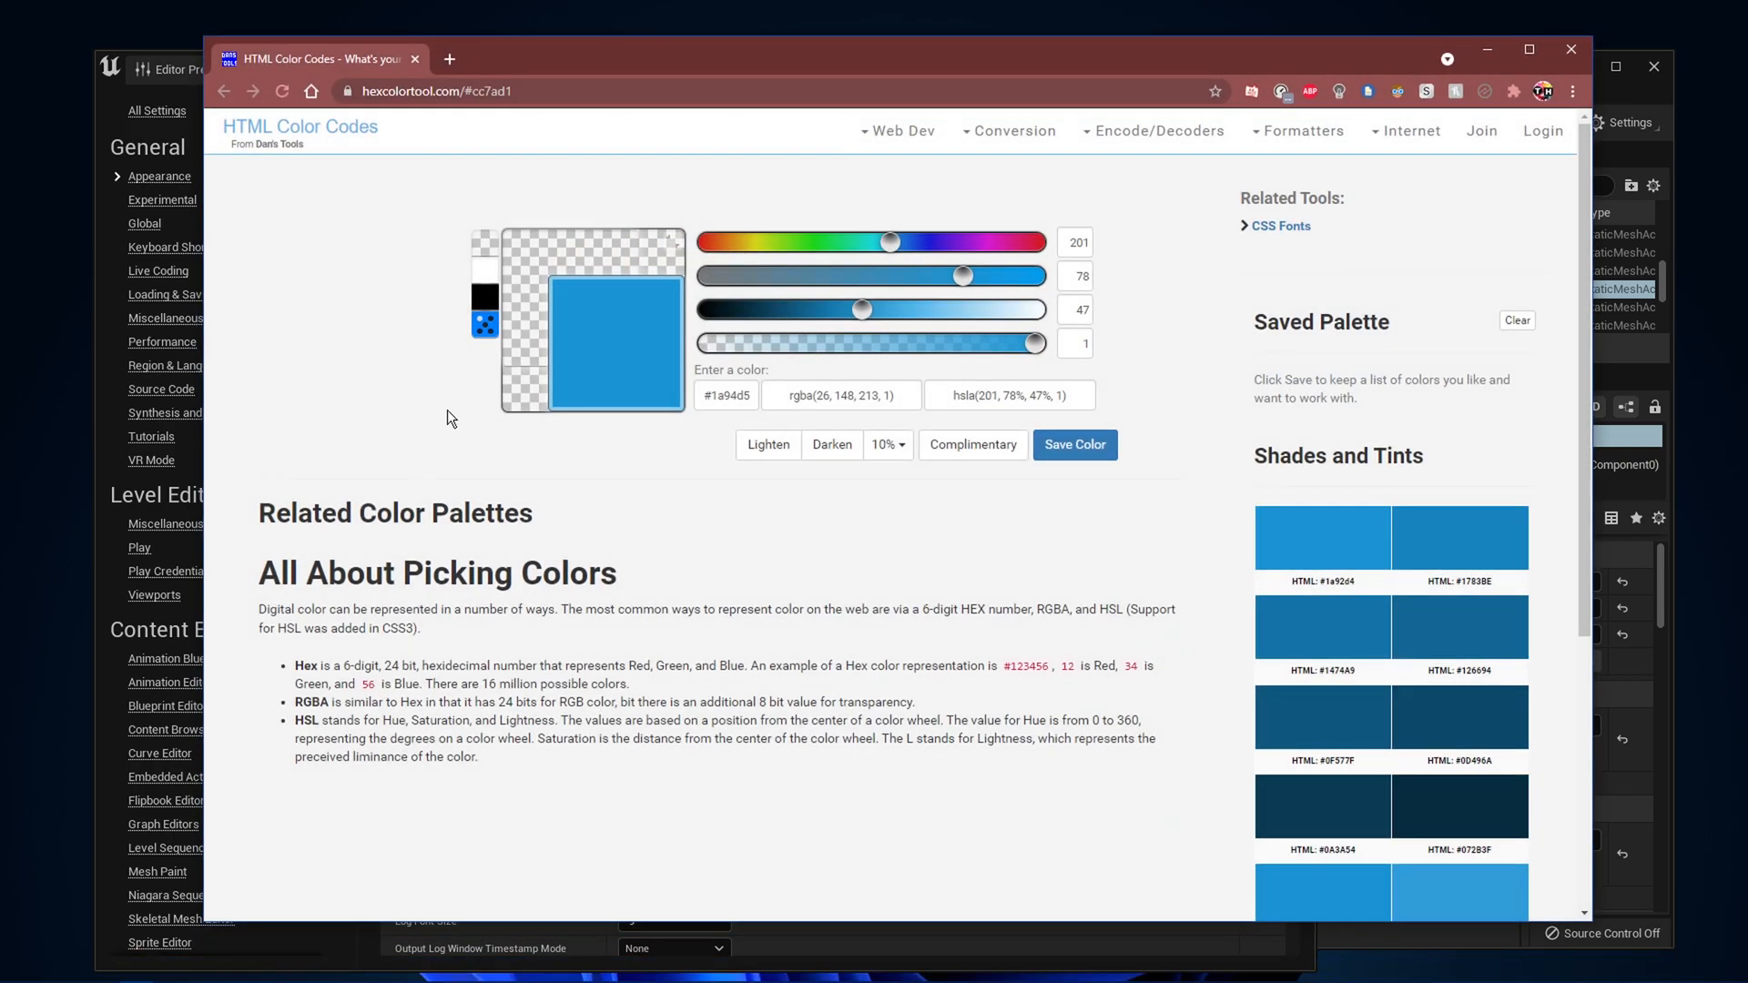
- Drag the lightness sliders down to darken the blue to #082c40
{"action": "left_click_drag", "start_coordinate": [859, 310], "coordinate": [758, 309]}
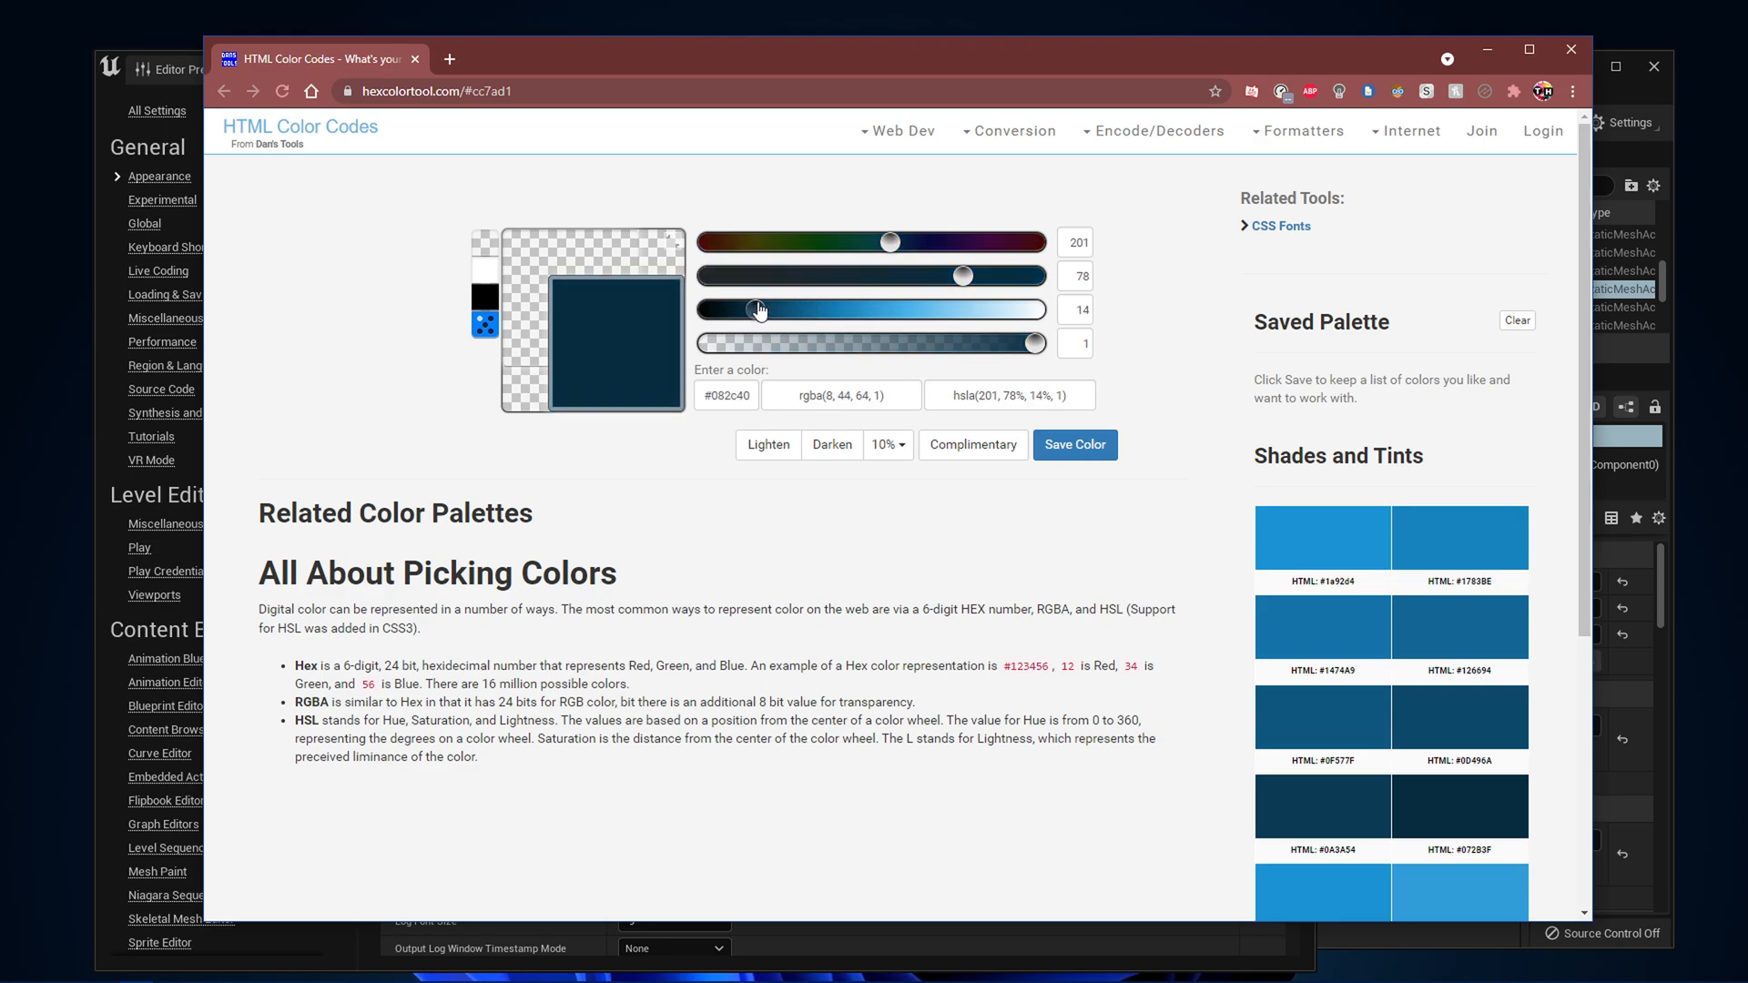
{"action": "left_click_drag", "start_coordinate": [886, 242], "coordinate": [749, 242]}
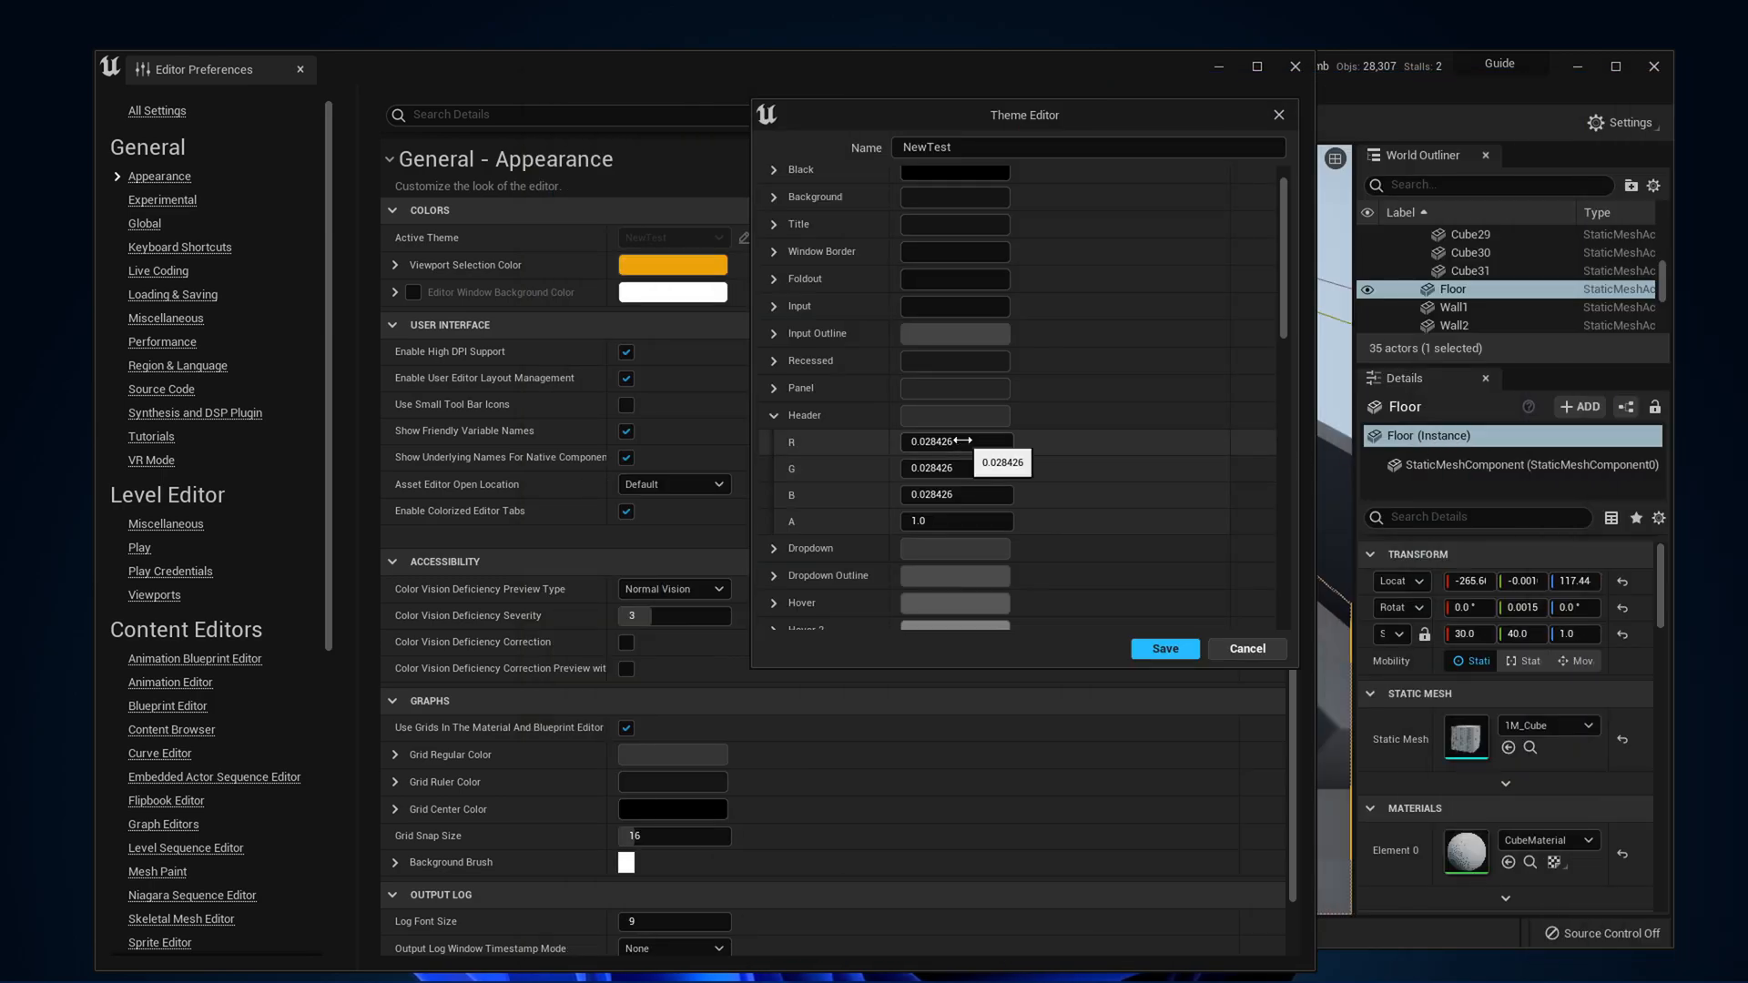
- Enter 0.028426 for the Header colour channels and close the Theme Editor
{"action": "type", "text": "27"}
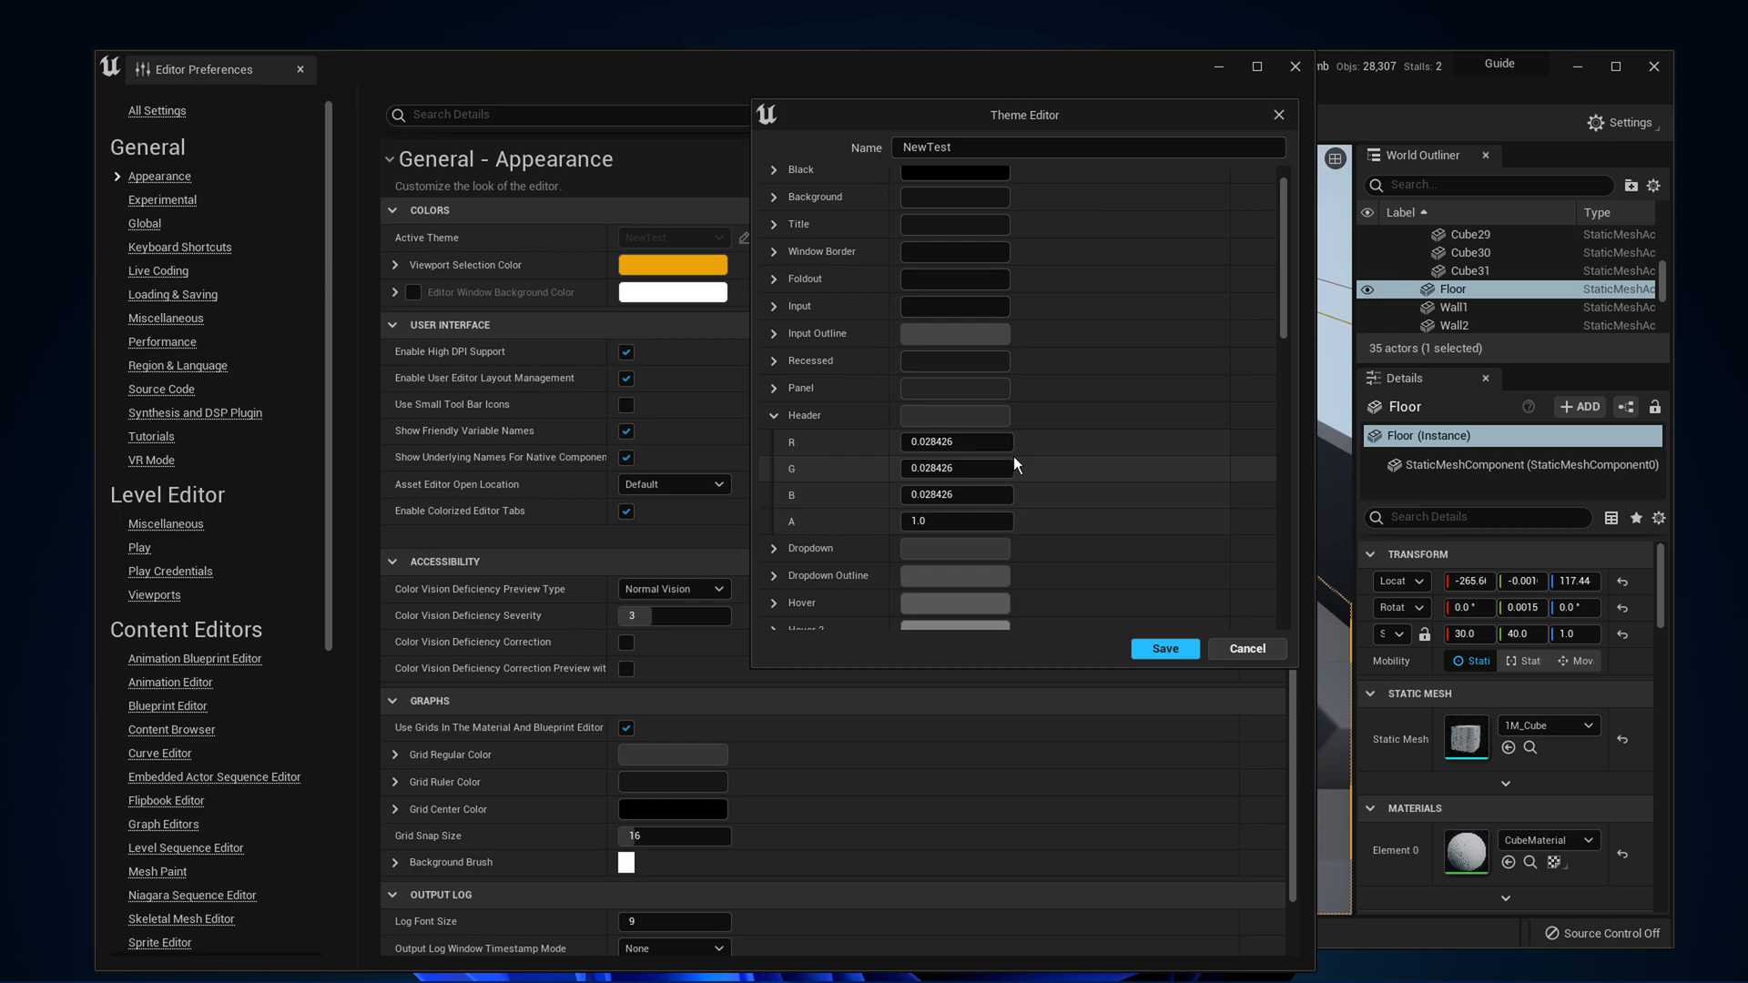
{"action": "left_click", "coordinate": [1164, 649]}
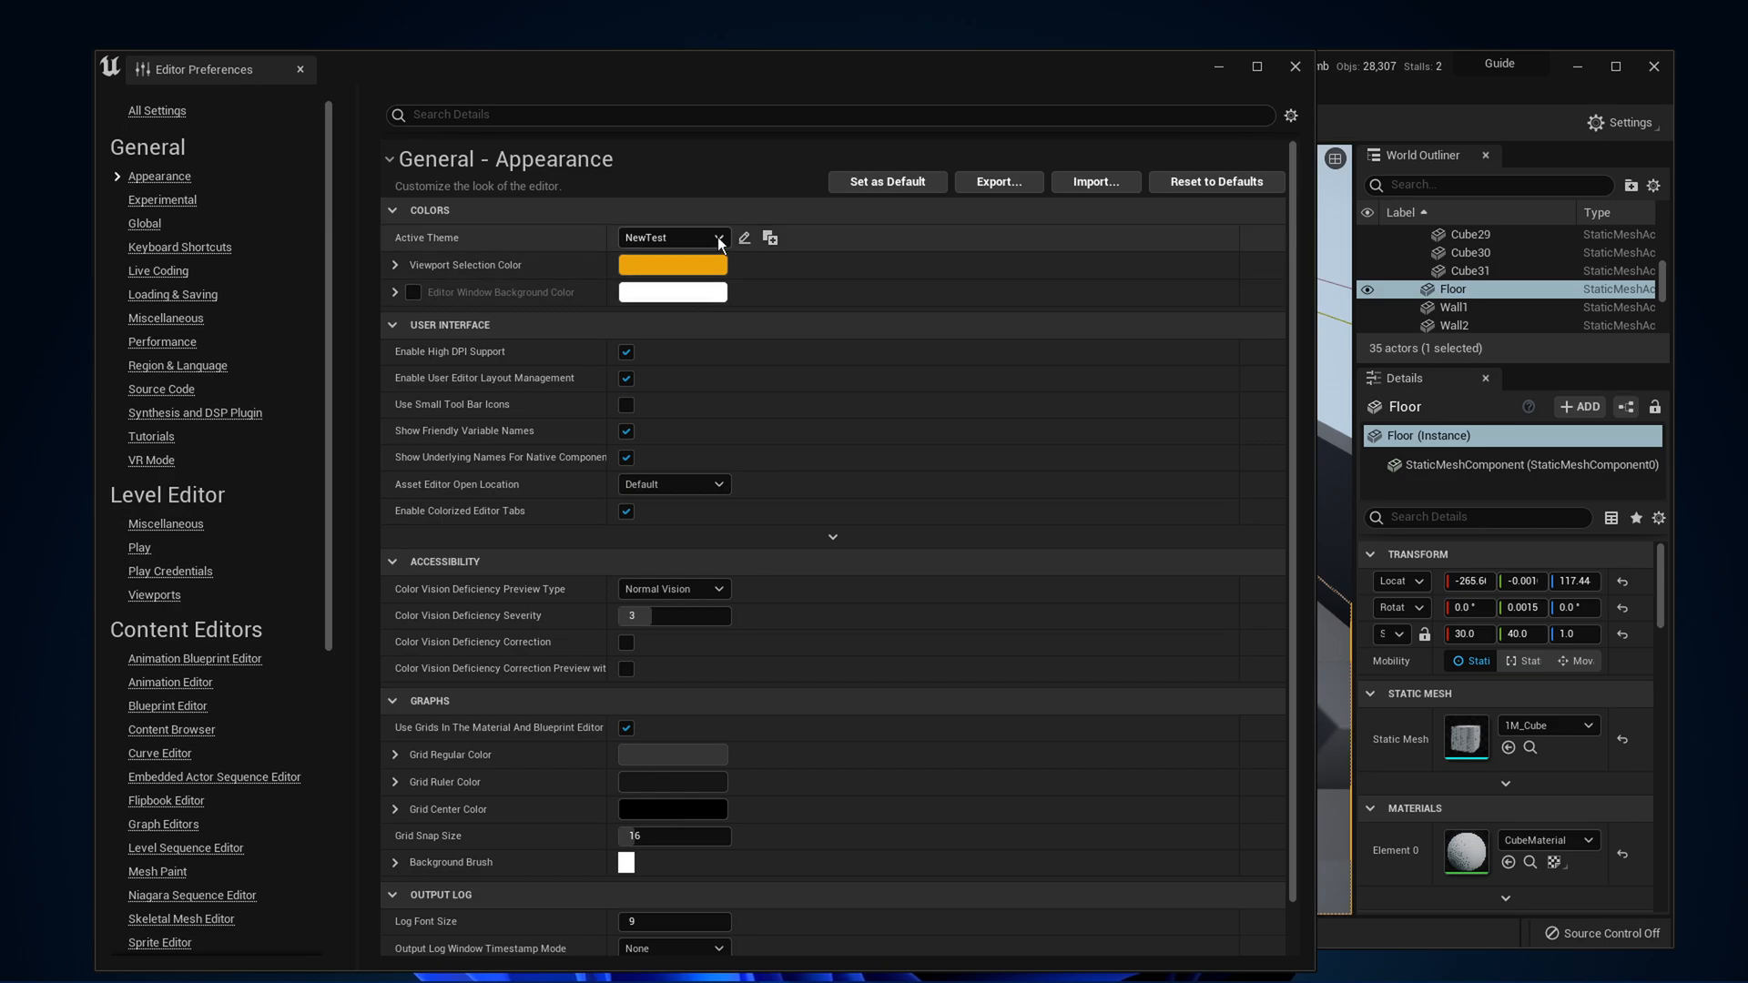
{"action": "mouse_move", "coordinate": [769, 237]}
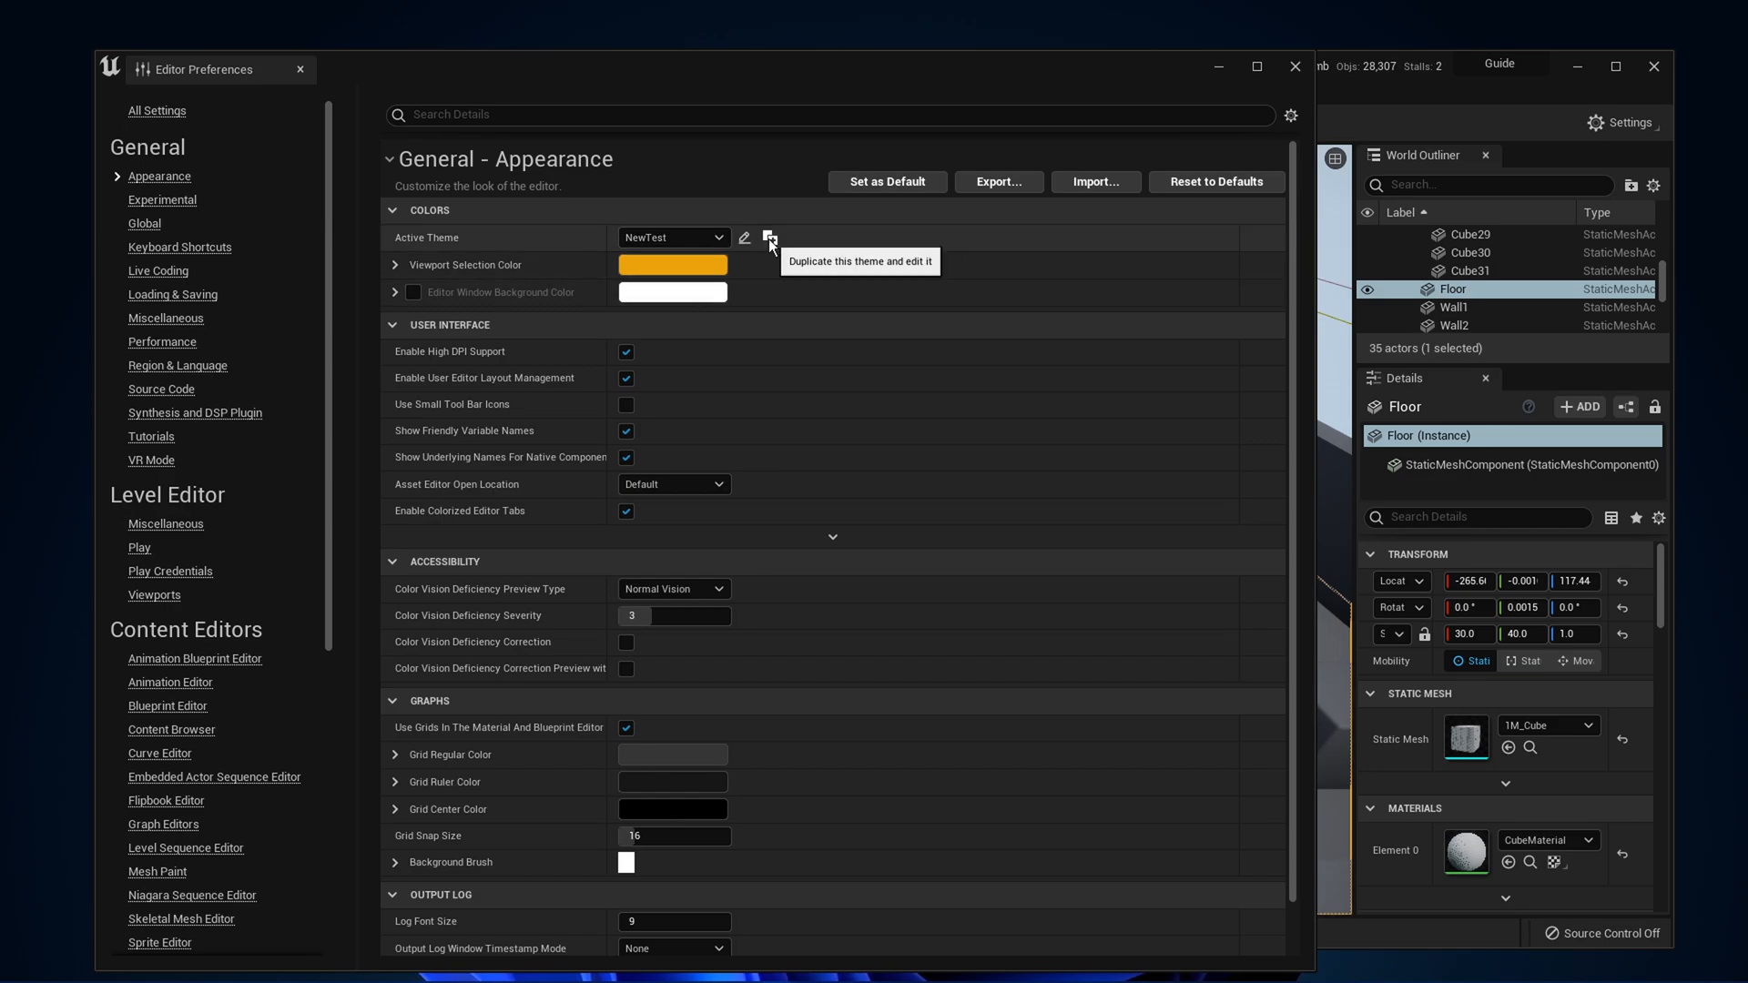
- Duplicate NewTest, rename it NewNew, view Hover's values, and save the new theme
{"action": "left_click", "coordinate": [770, 237]}
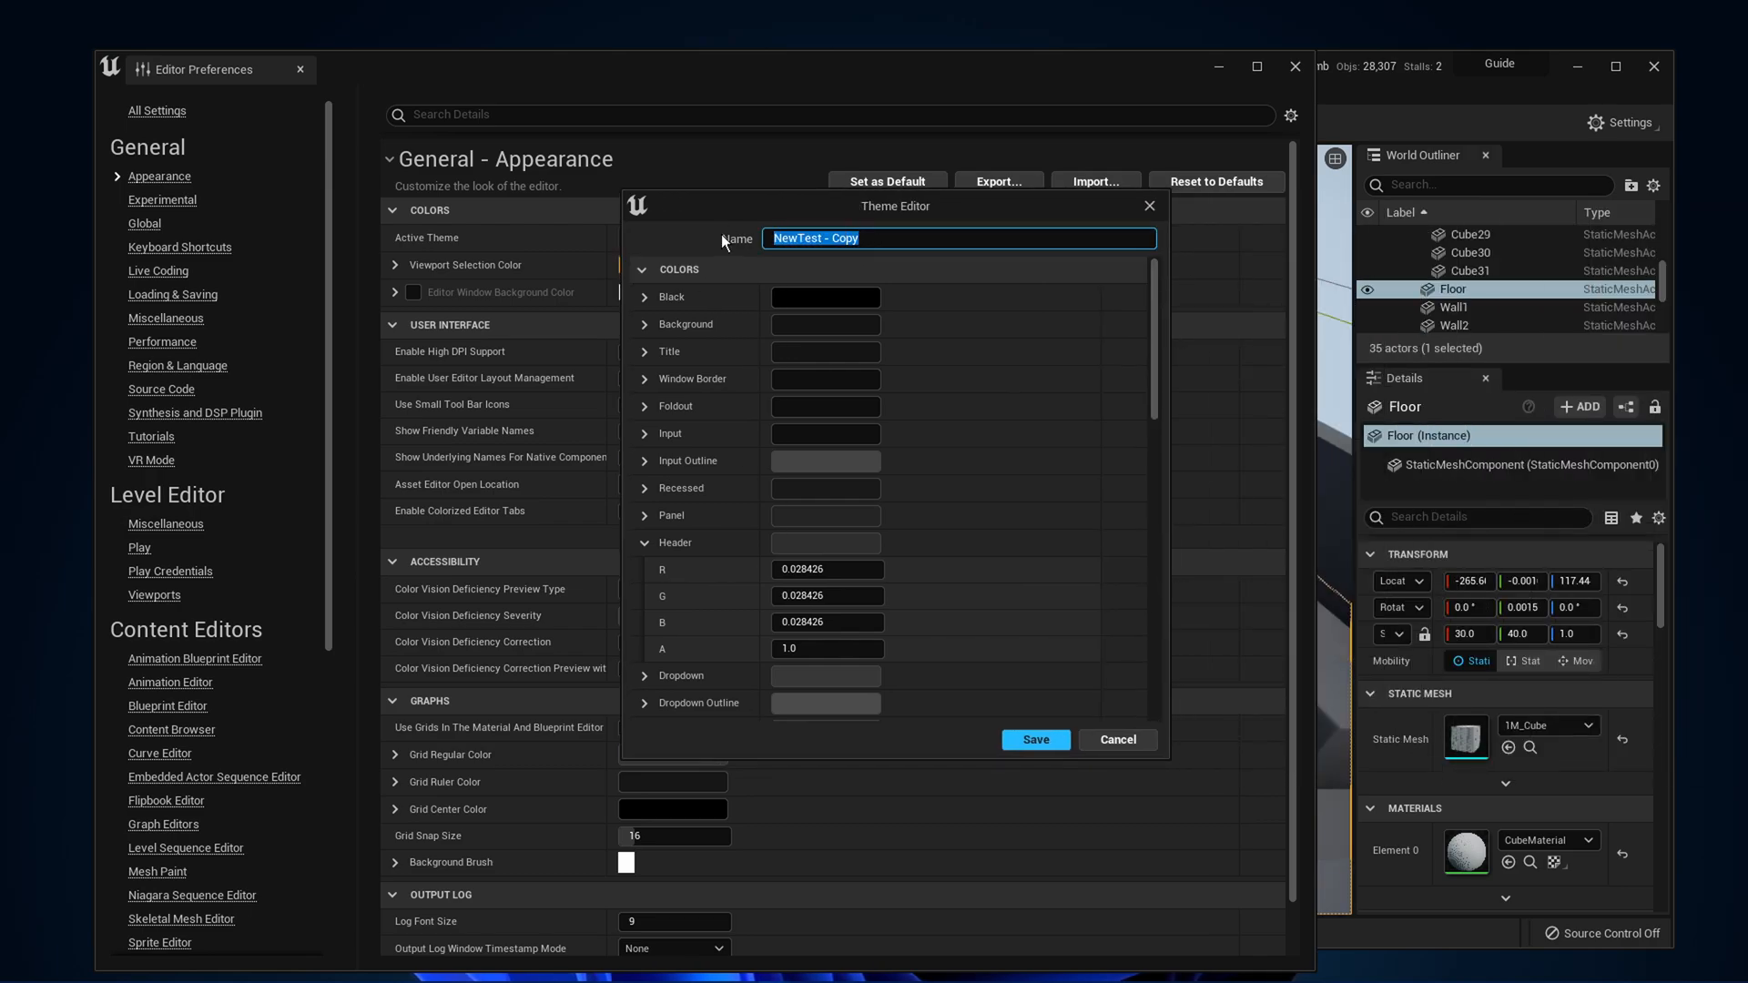
{"action": "type", "text": "NewNew"}
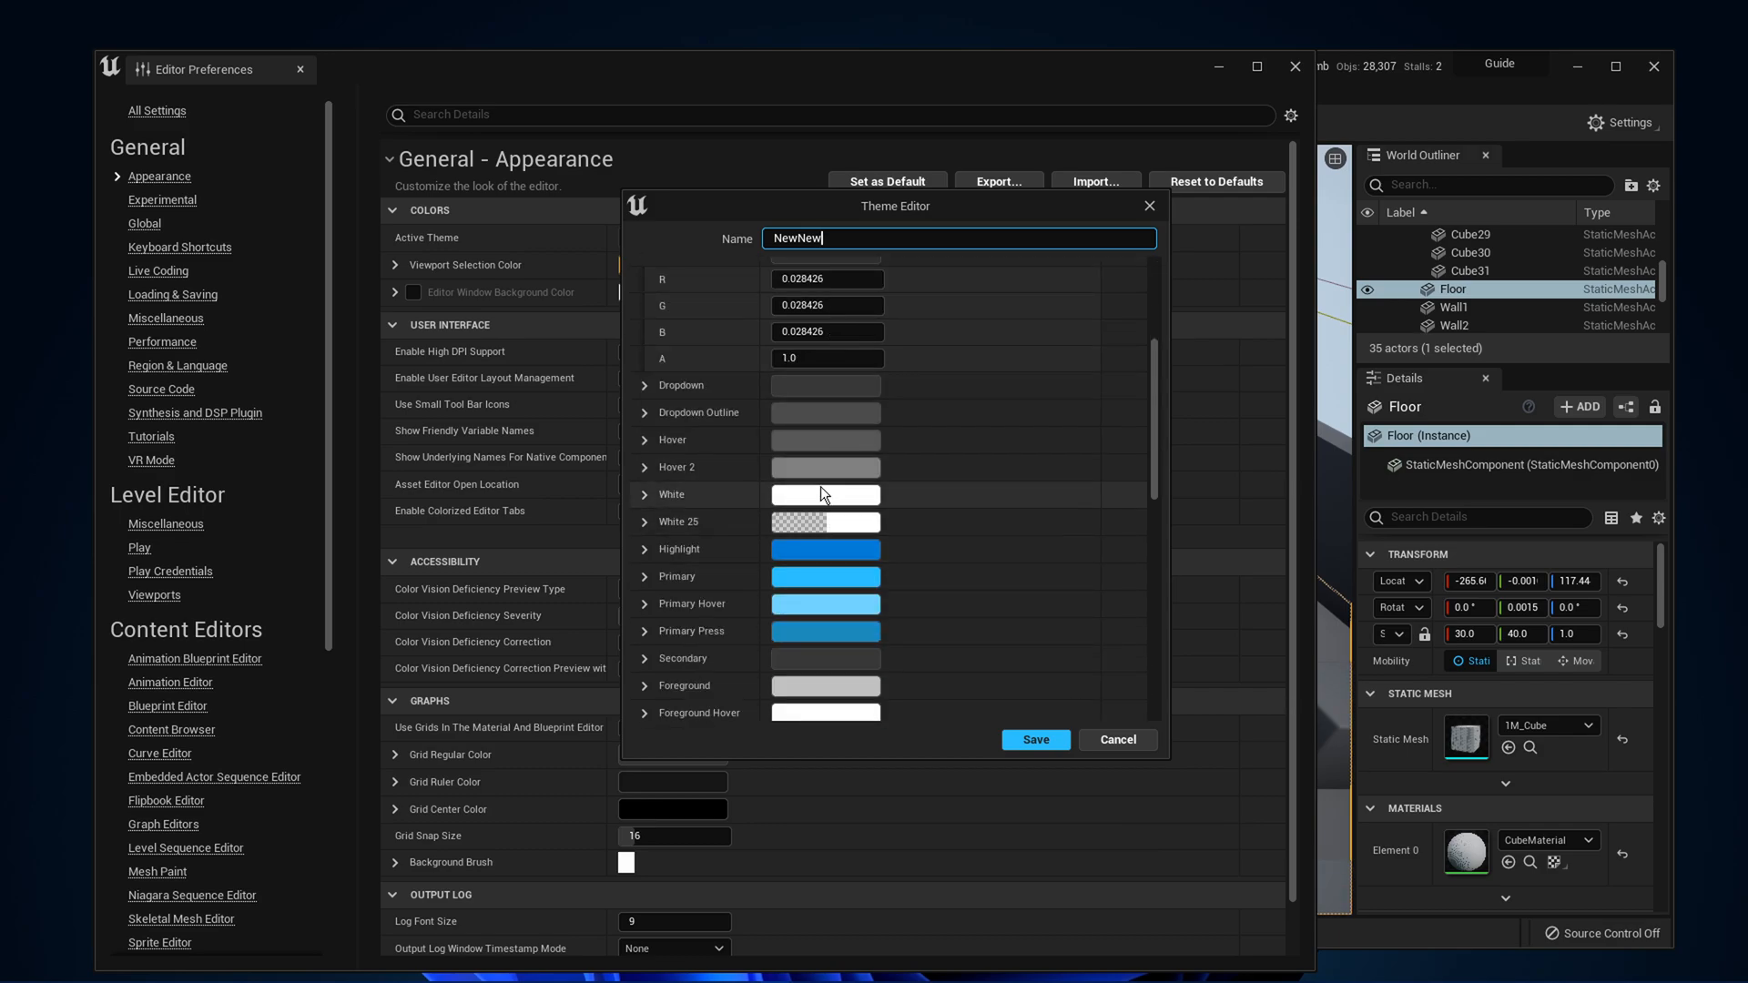
{"action": "left_click", "coordinate": [645, 439]}
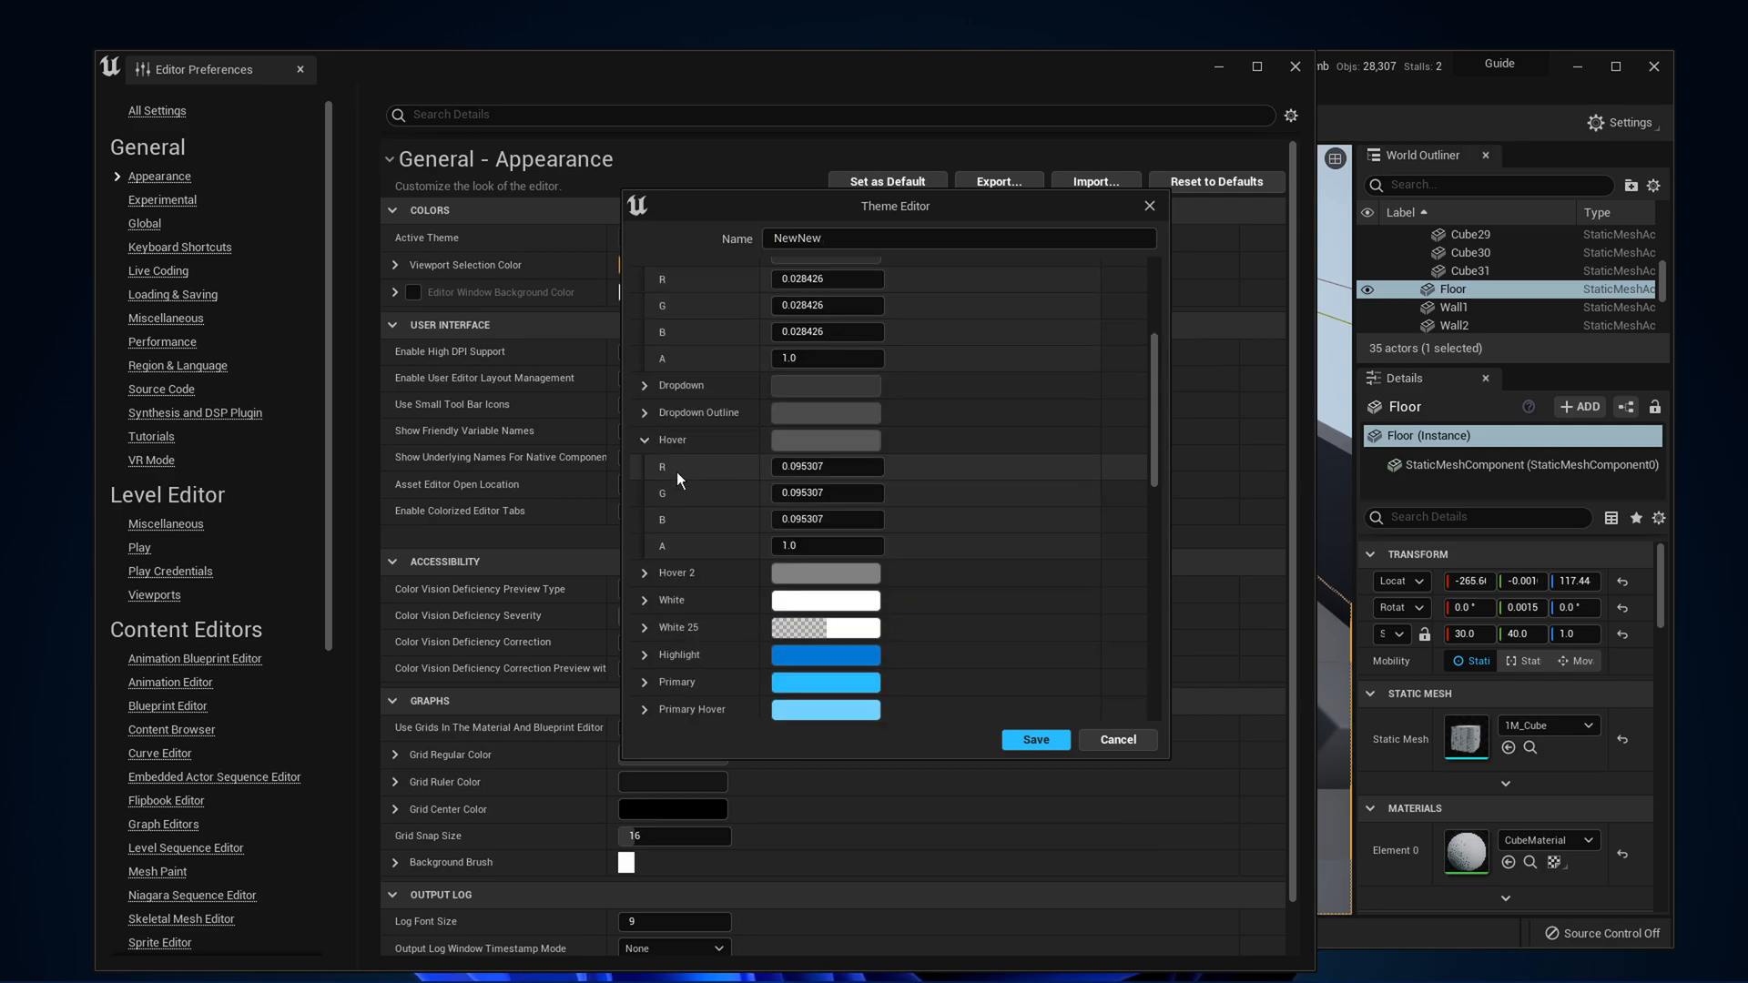
{"action": "left_click", "coordinate": [1035, 740]}
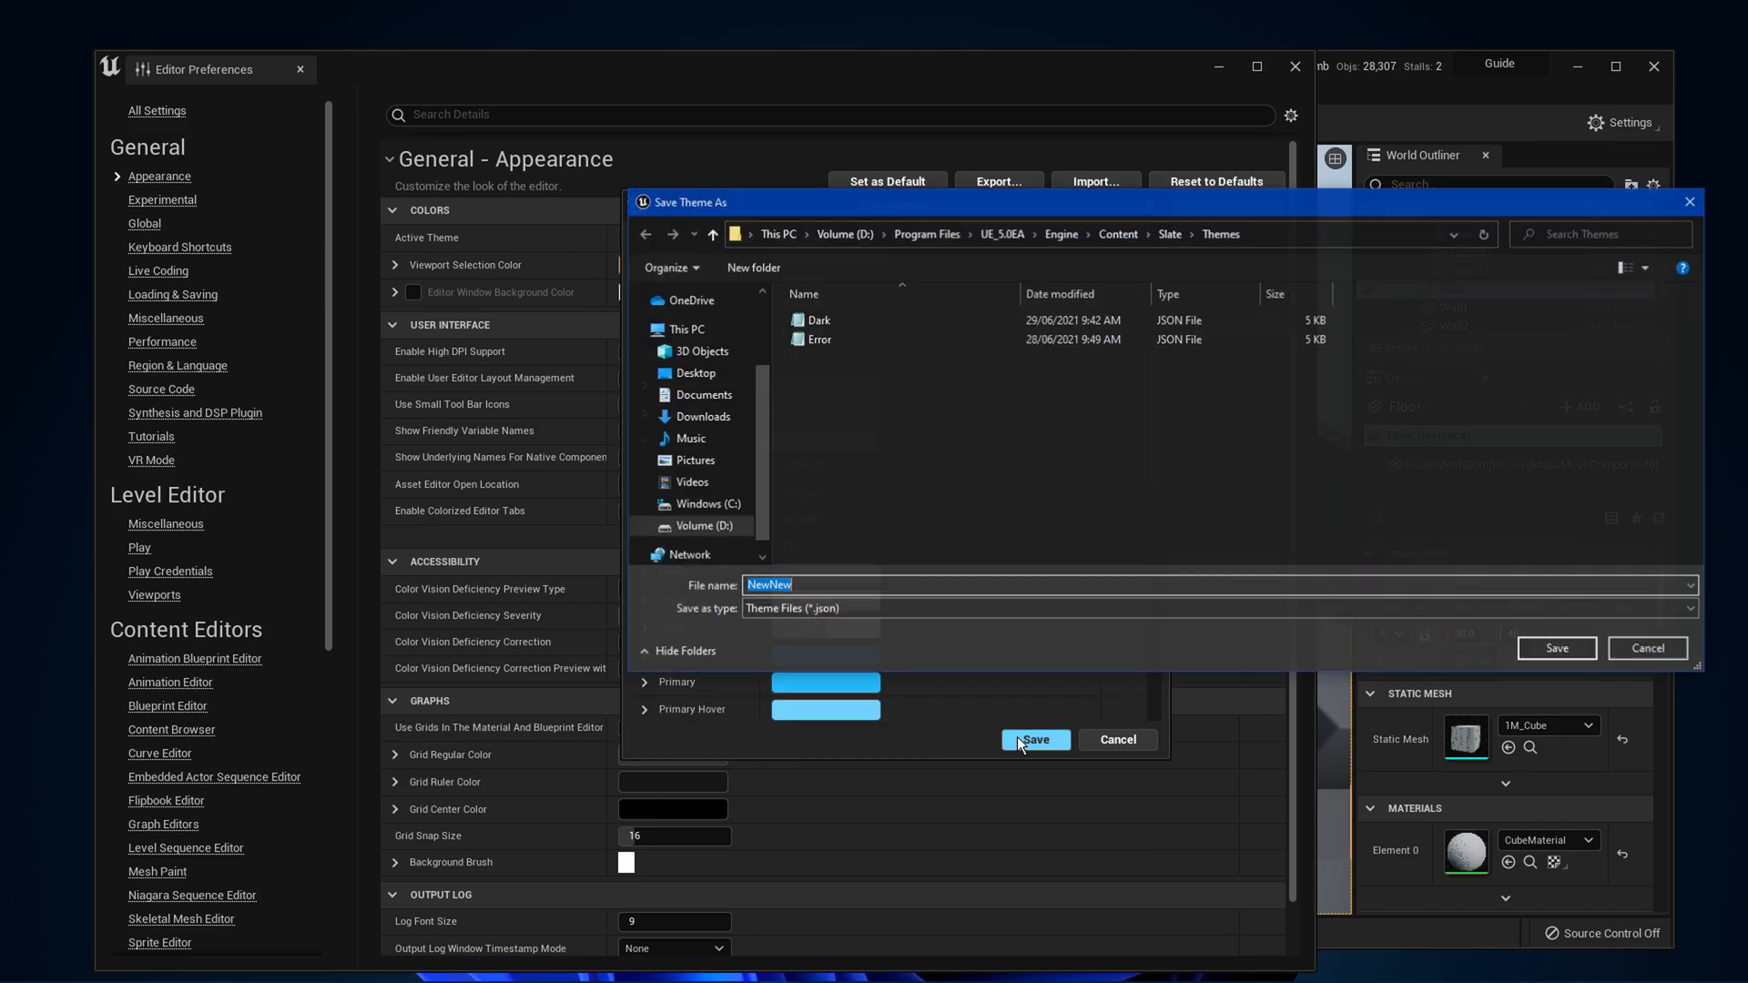
{"action": "left_click", "coordinate": [1033, 739]}
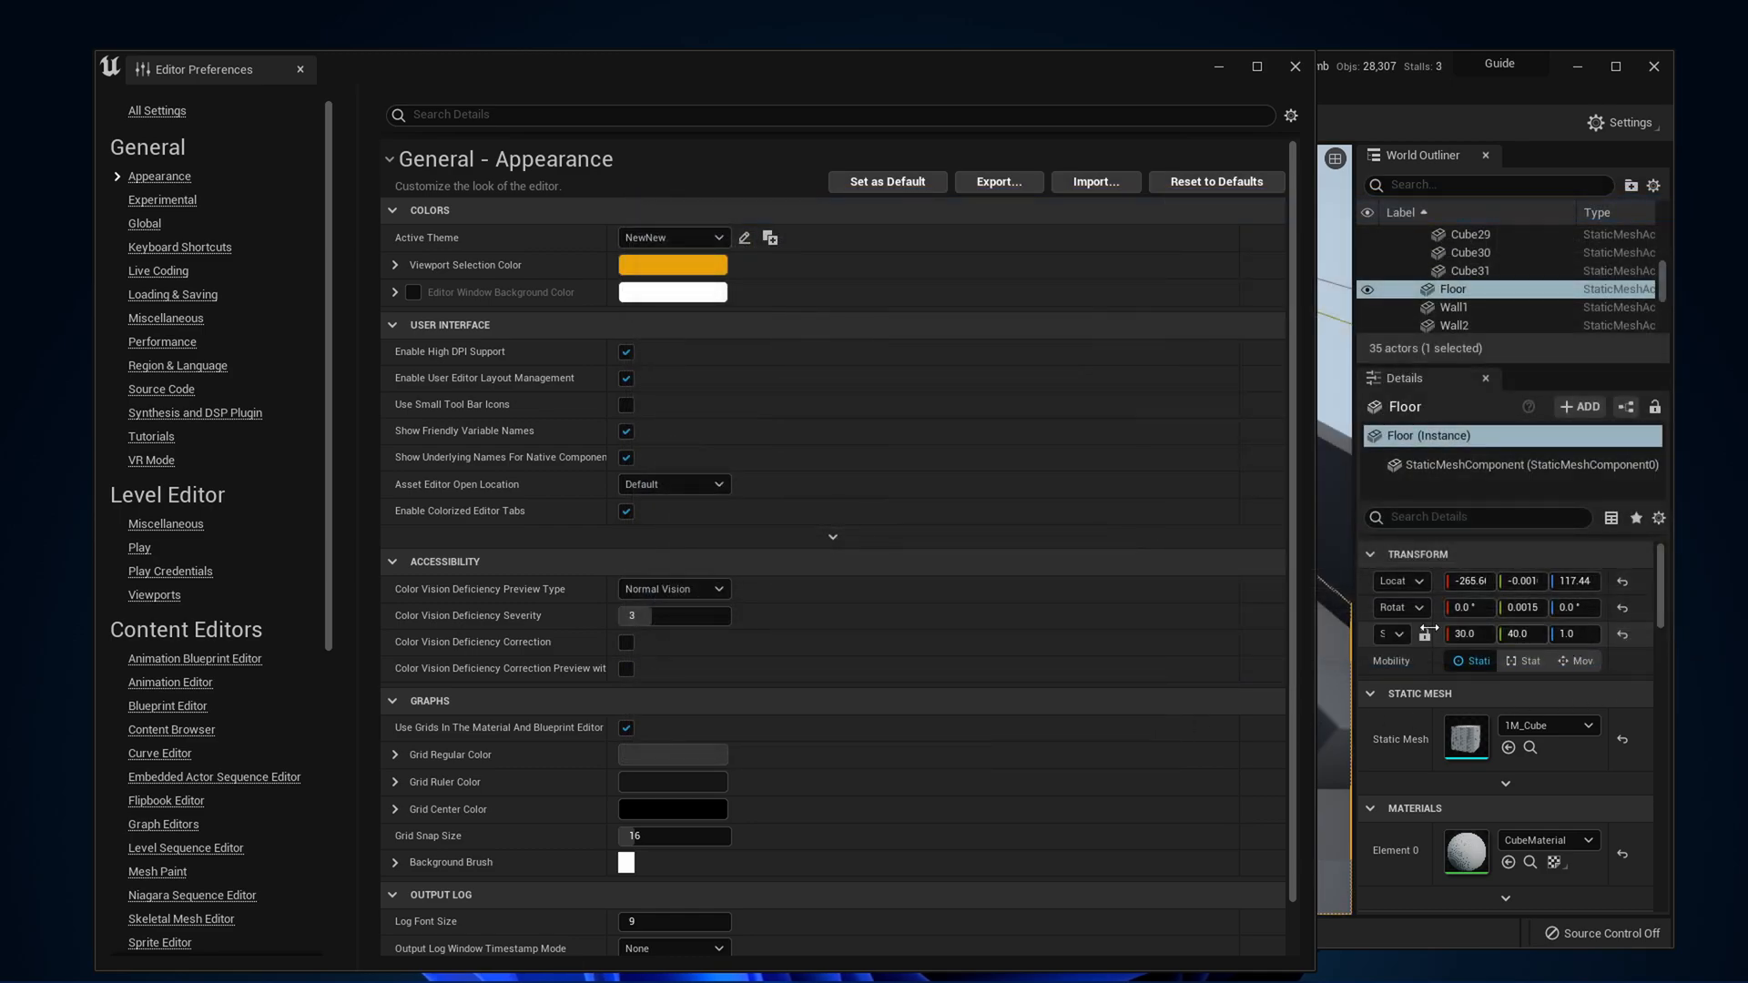